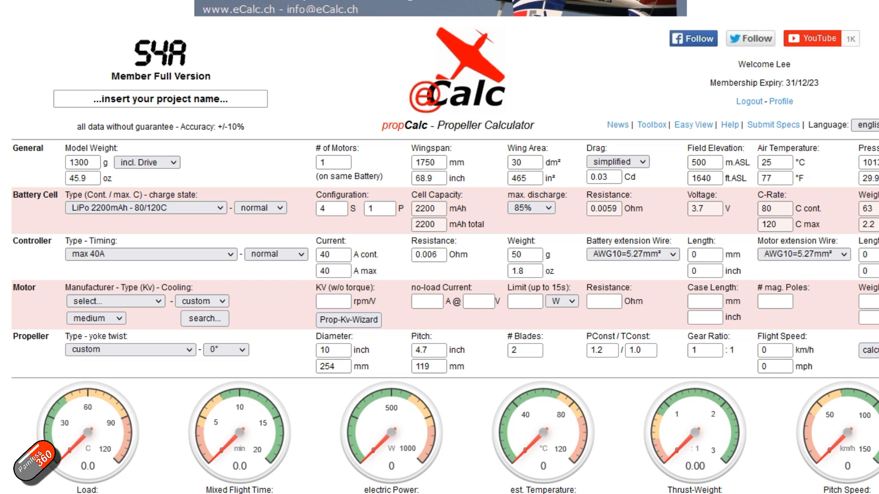
mouse_move(399, 345)
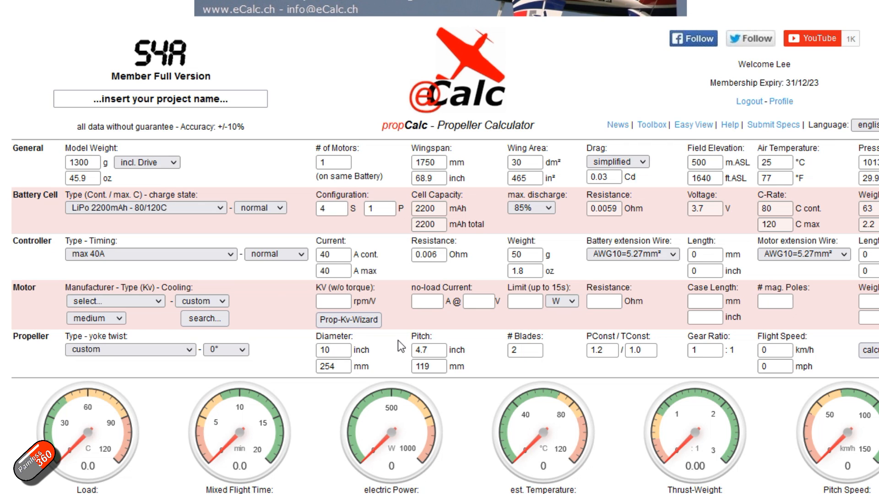
mouse_move(204, 318)
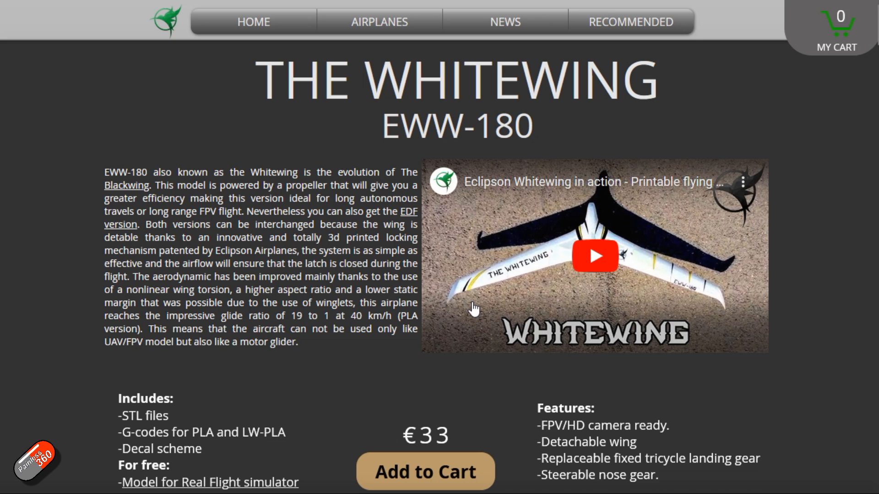
Scroll the Whitewing EWW-180 page down to Specifications and the arrangement drawing.
scroll(down, 3)
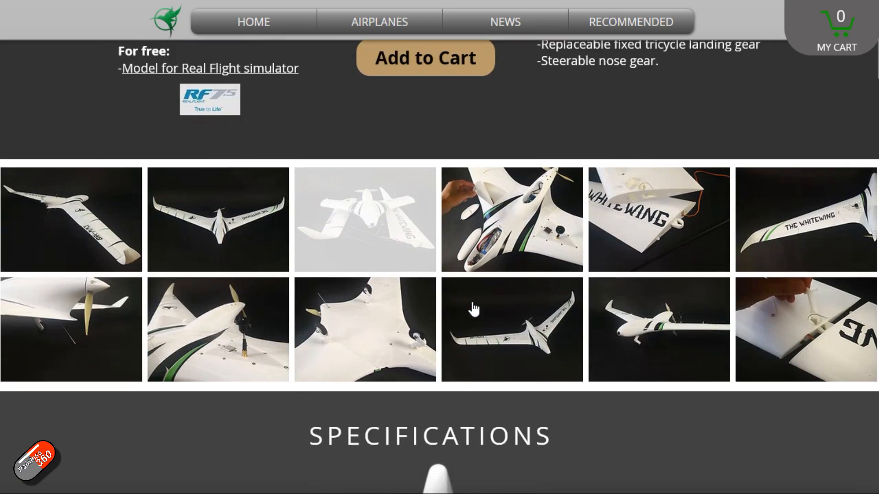
scroll(down, 3)
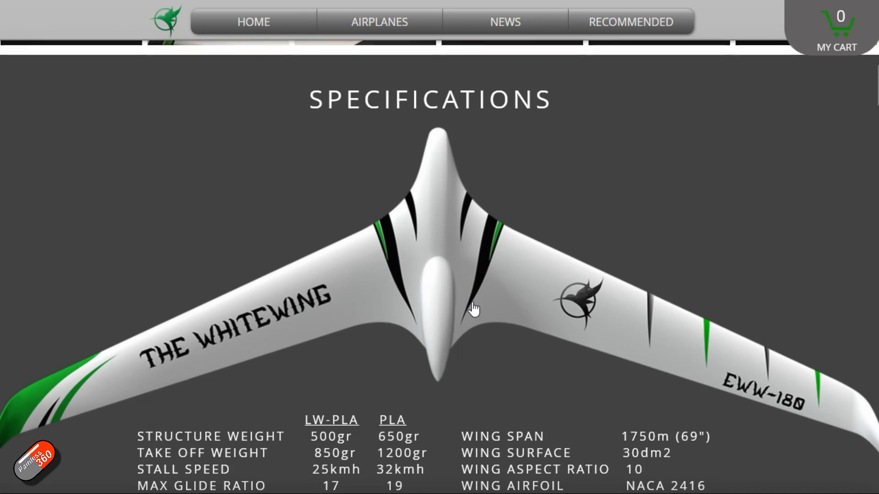
scroll(down, 3)
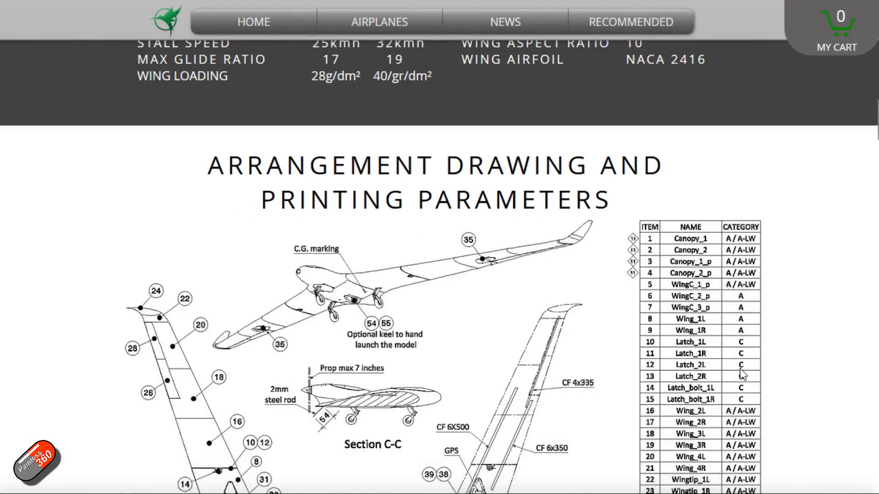
scroll(down, 3)
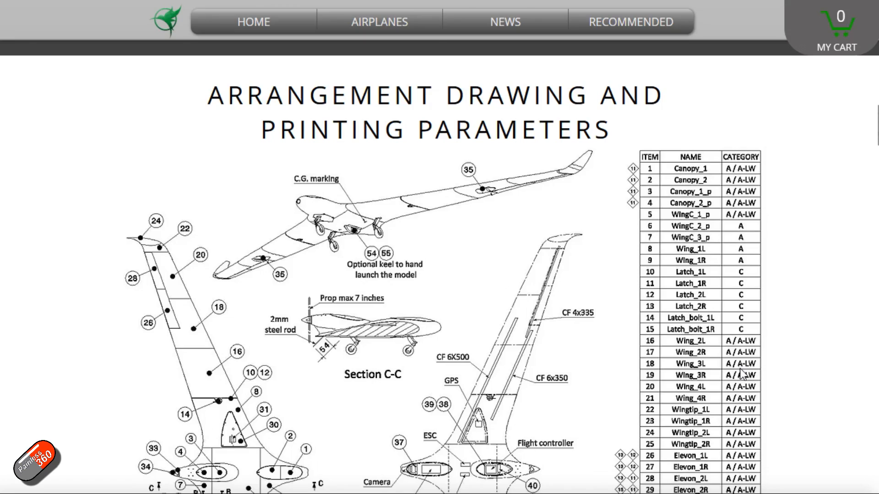
scroll(down, 3)
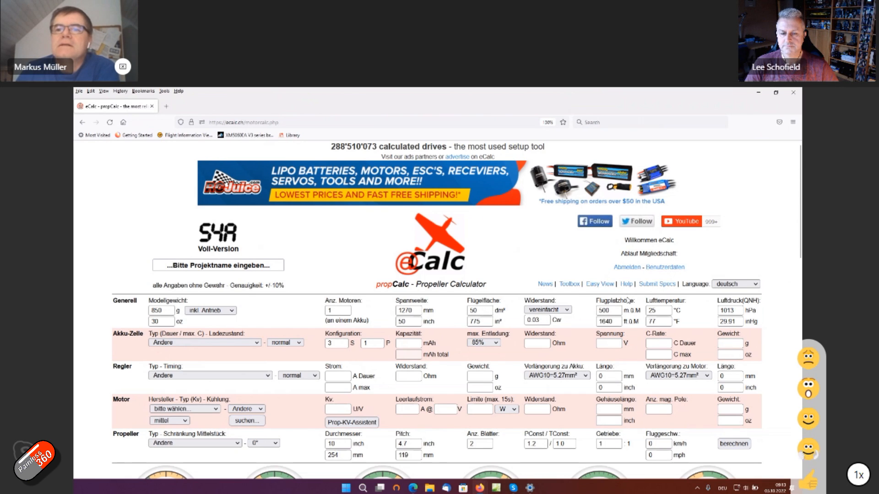
Read through the propCalc help page on using the calculator and choosing a motor.
click(626, 284)
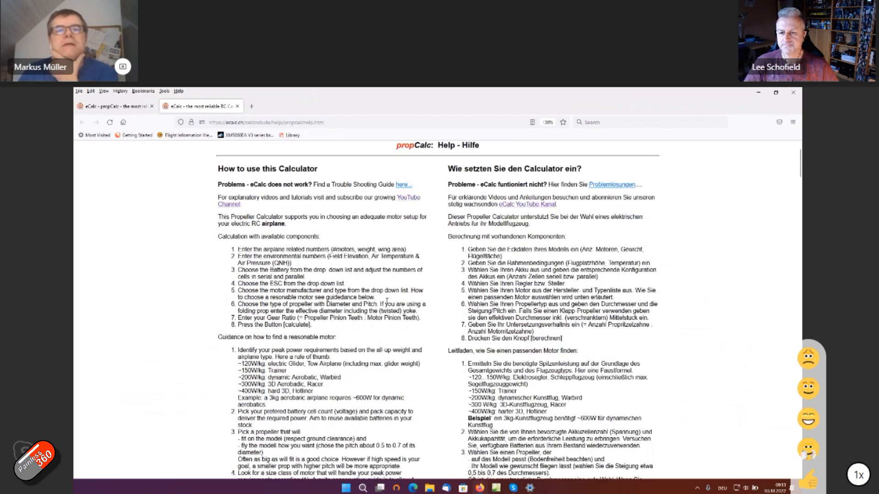
scroll(down, 3)
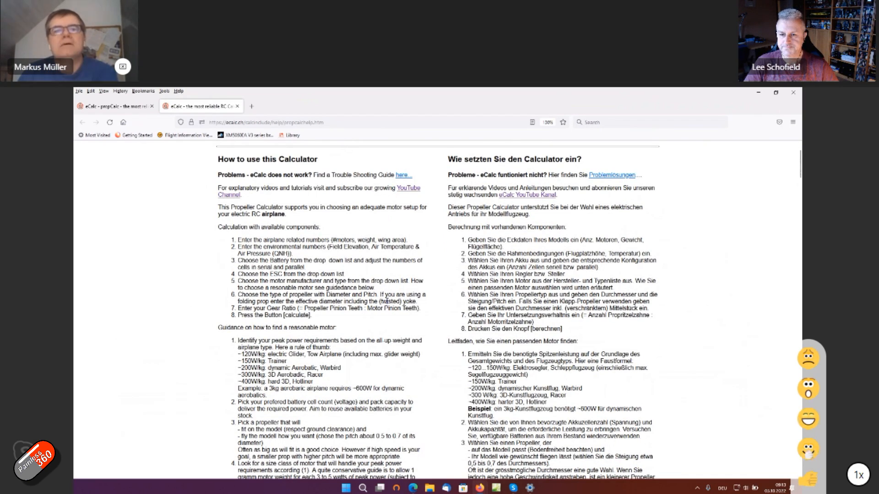
scroll(down, 3)
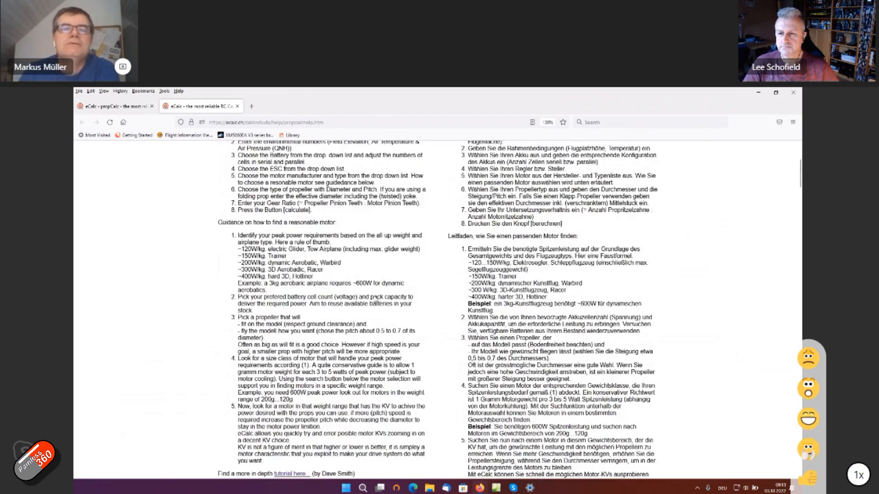
scroll(down, 3)
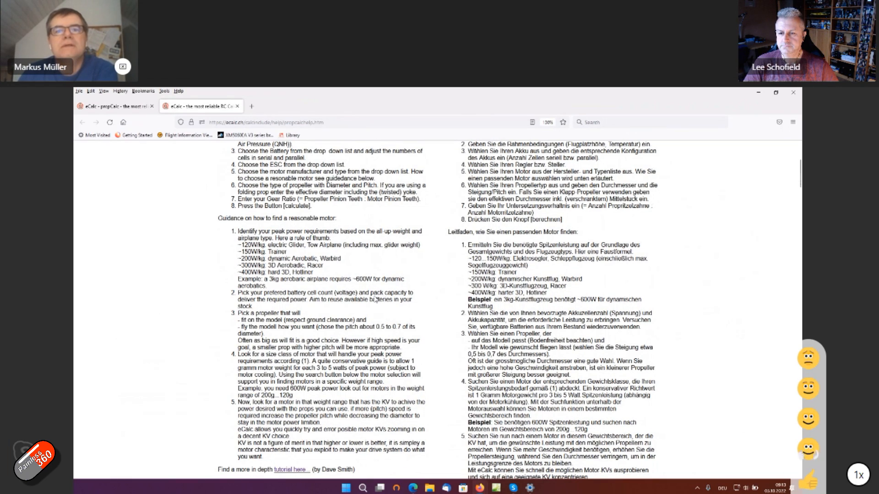
scroll(down, 3)
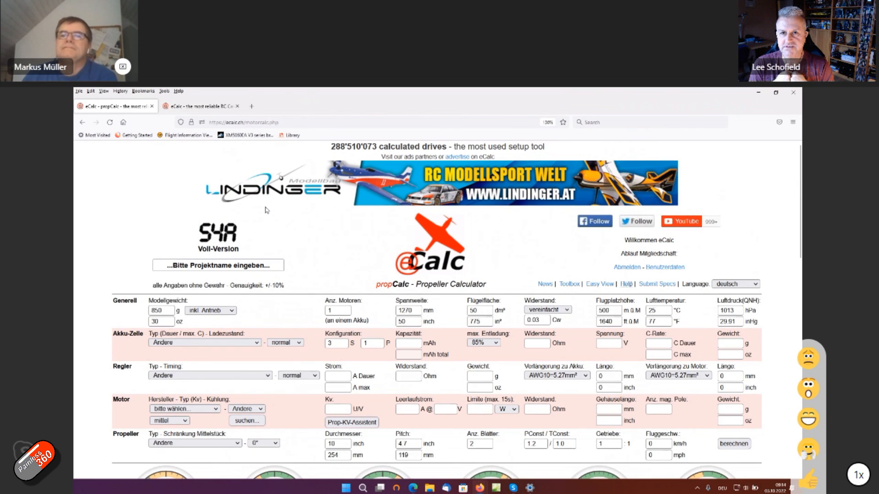
Set the model weight (Modellgewicht) to 1300 g in place of 850 g.
scroll(down, 3)
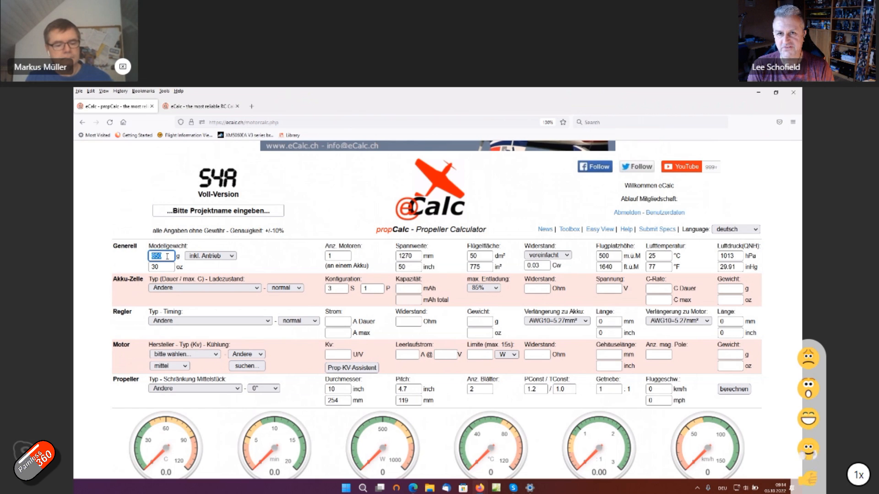
text(1300)
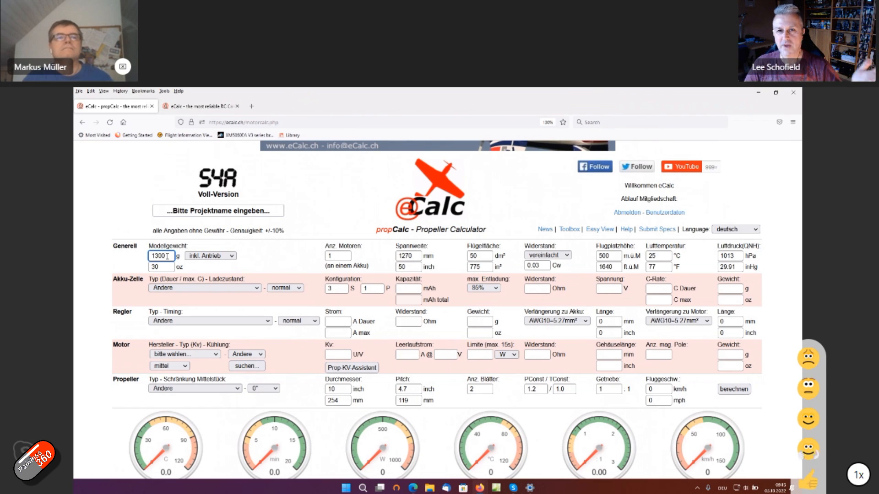
double_click(161, 256)
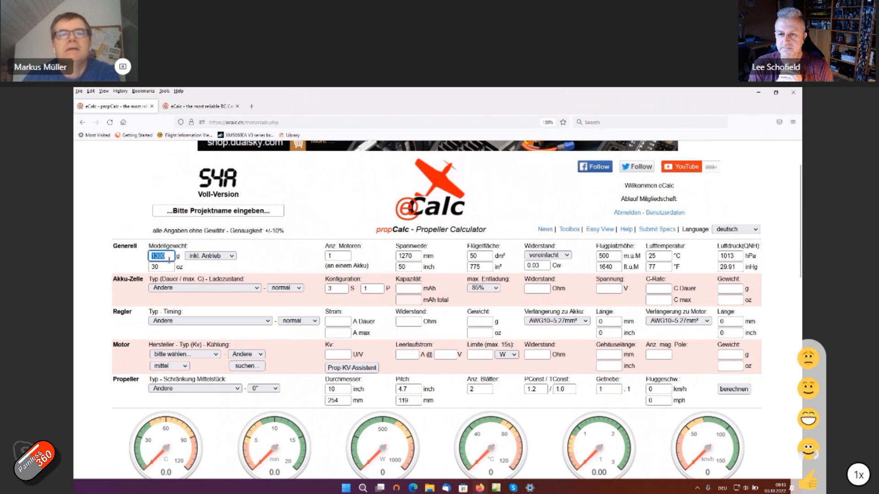
Switch the calculator to English and enter wingspan 1750 mm and wing area 30 dm².
click(736, 229)
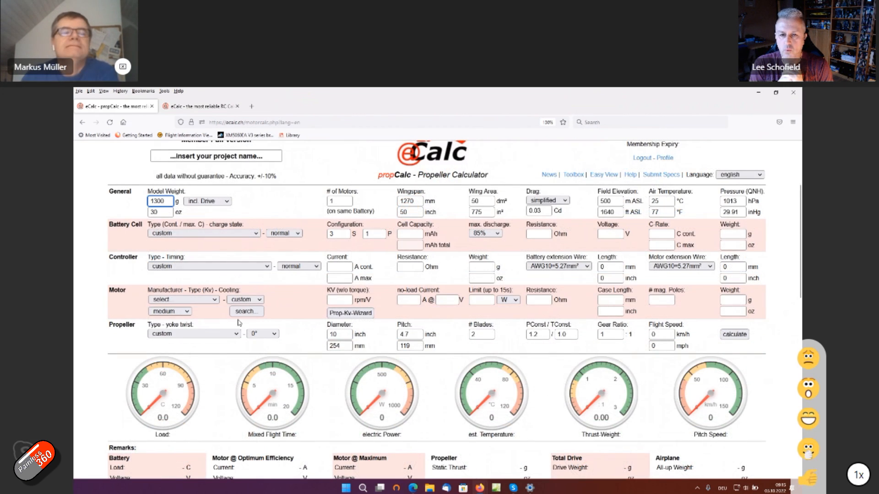
triple_click(159, 201)
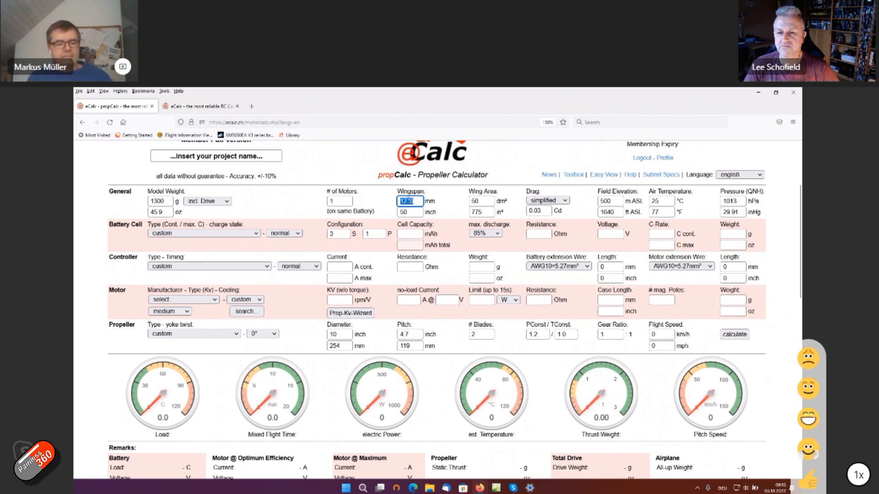
text(1750)
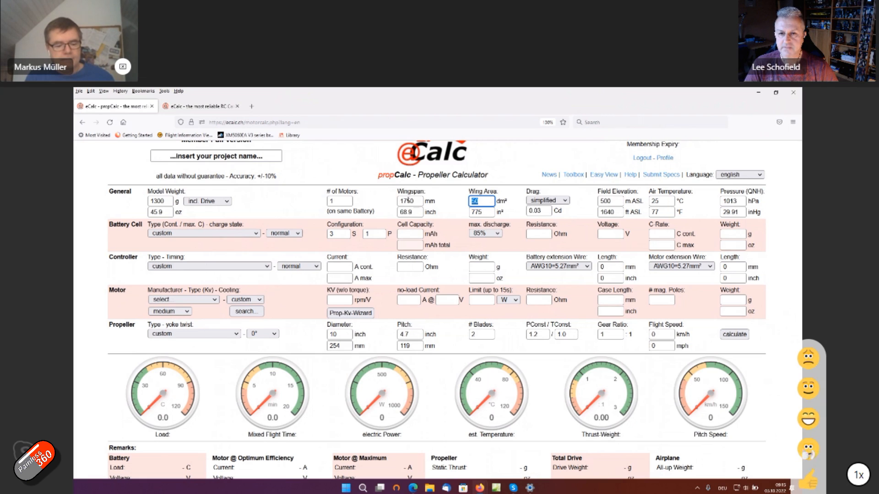
text(30)
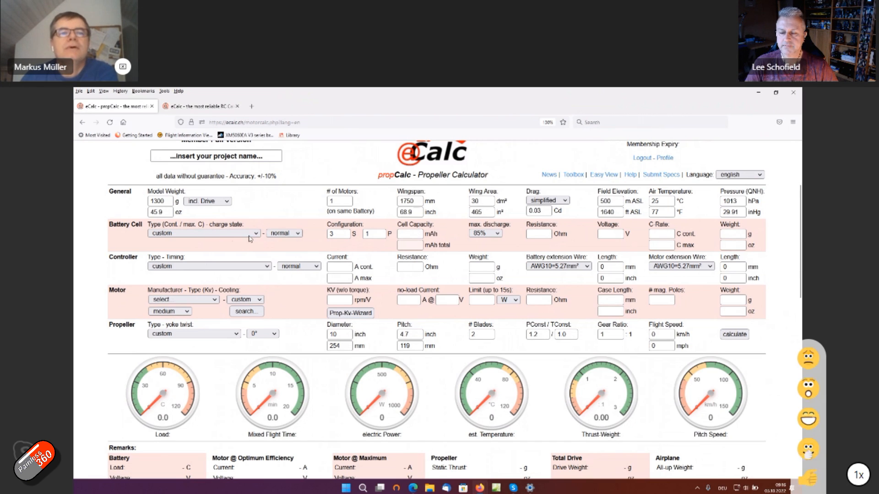
Set the battery to LiPo 2200mAh 30/45C in a 4S configuration.
click(203, 233)
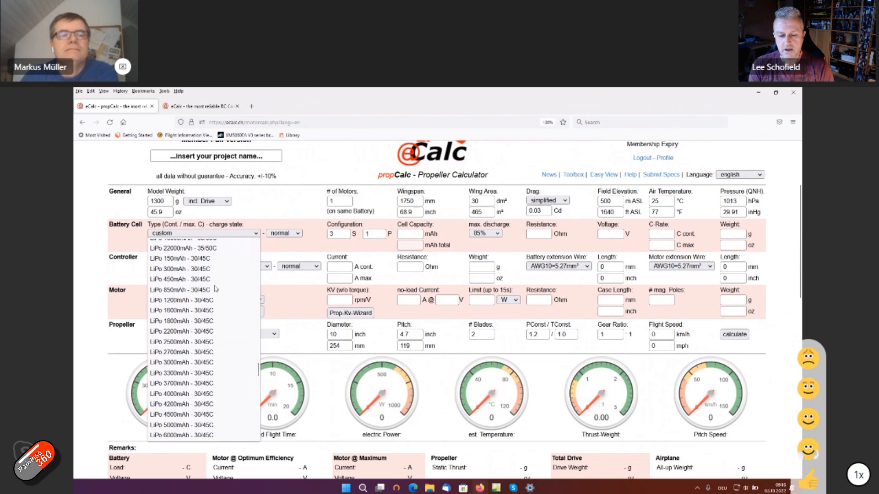
scroll(down, 3)
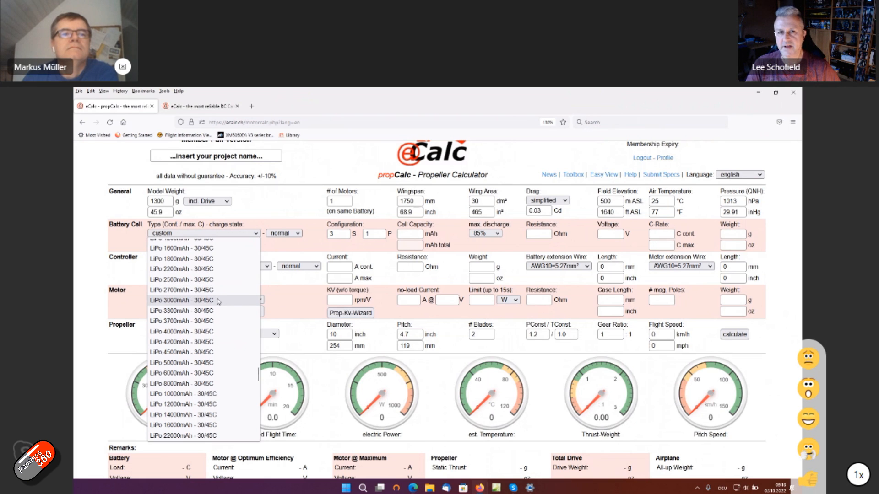
click(181, 269)
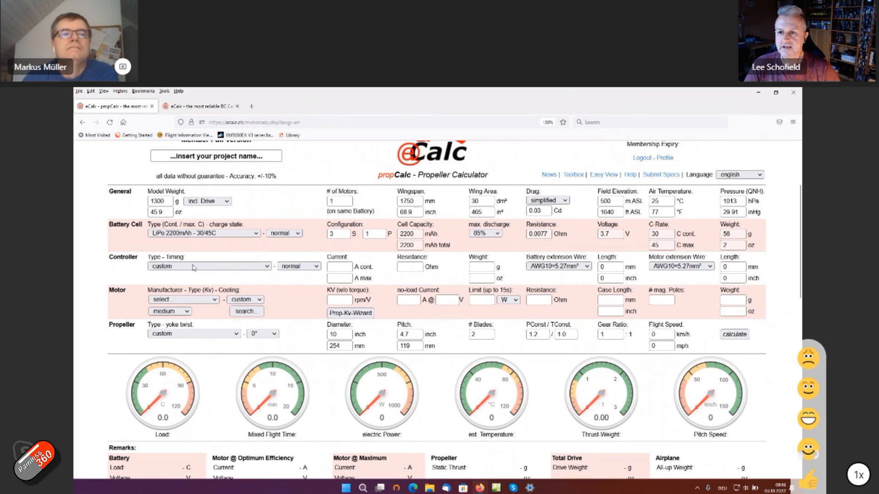
click(203, 233)
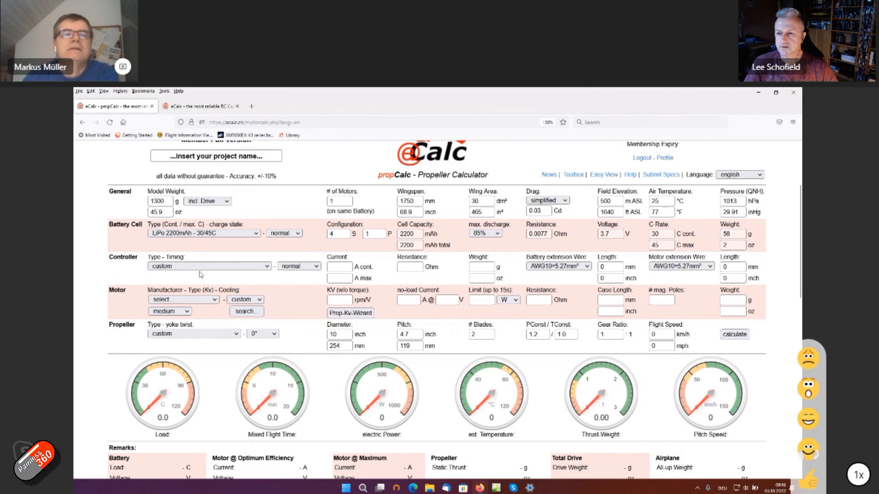
click(208, 265)
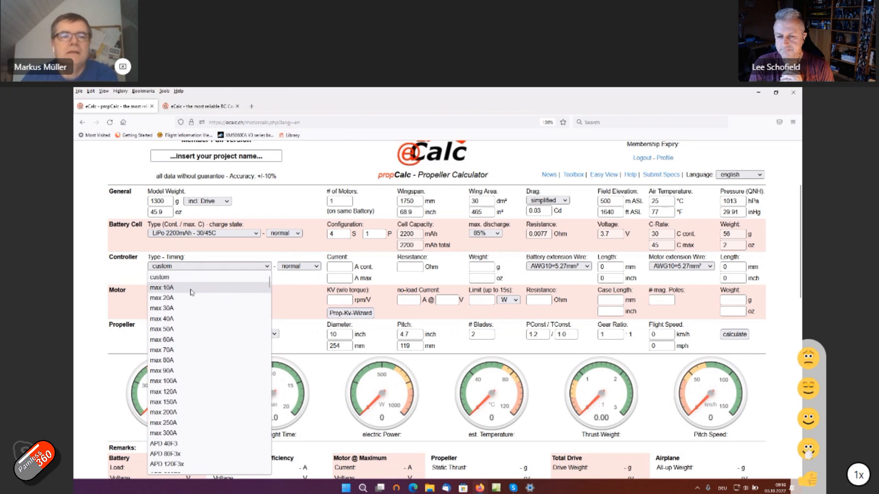
mouse_move(180, 319)
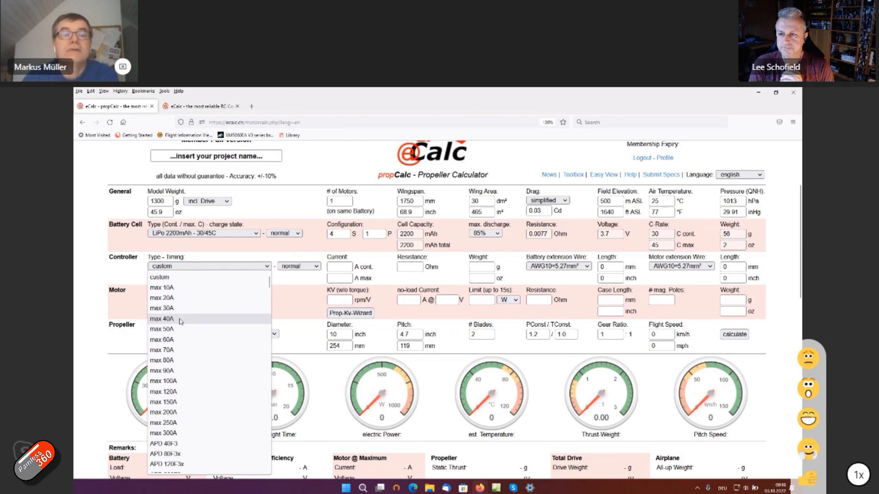
Choose the max 40A speed controller and SunnySky as the motor manufacturer.
click(161, 318)
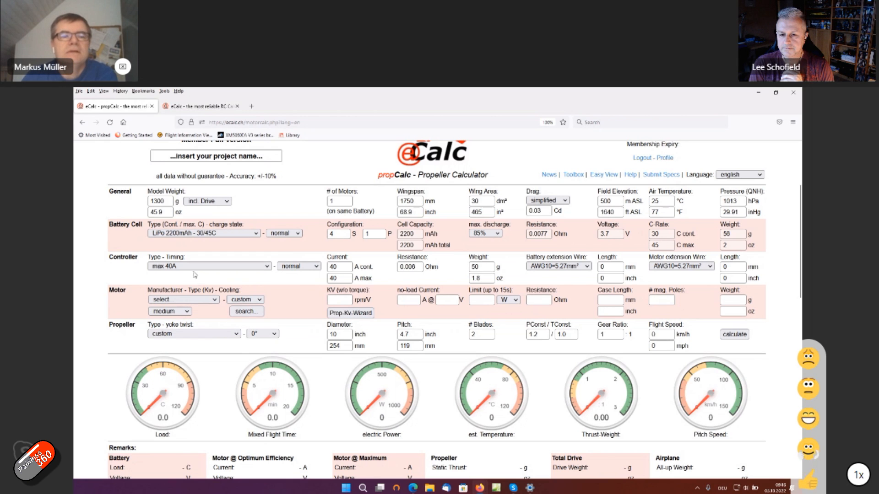
click(183, 299)
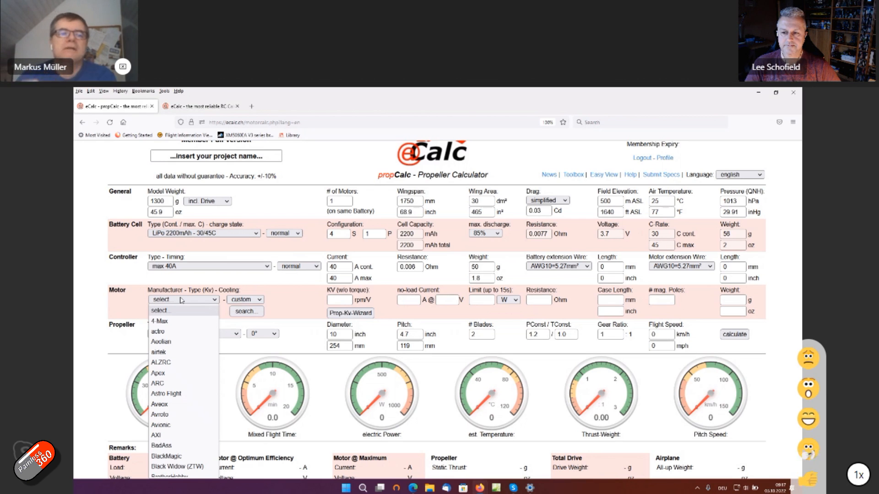
scroll(down, 3)
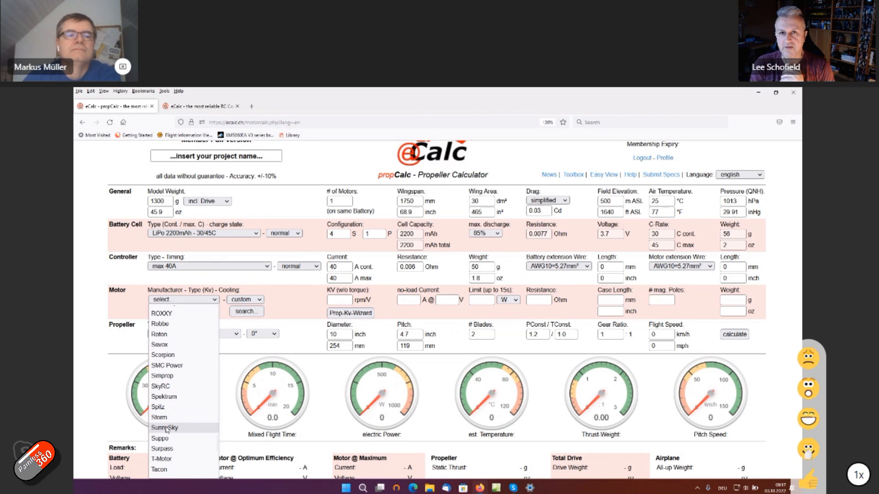
click(164, 428)
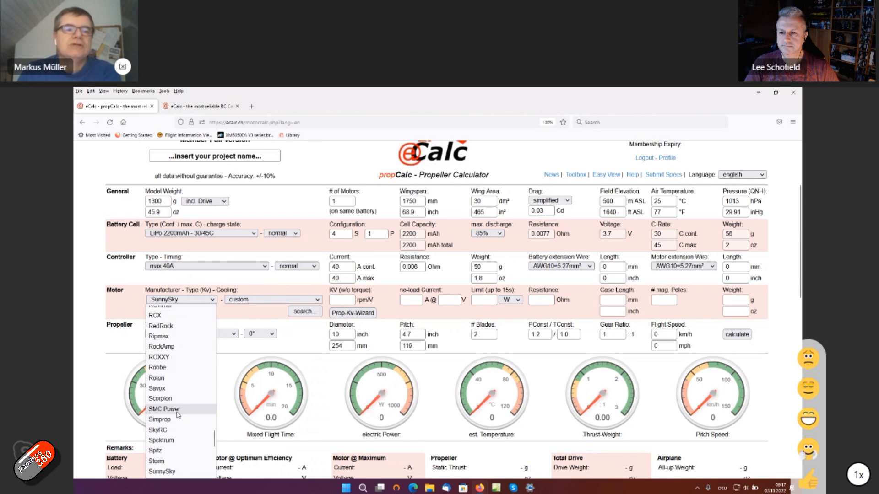
mouse_move(161, 326)
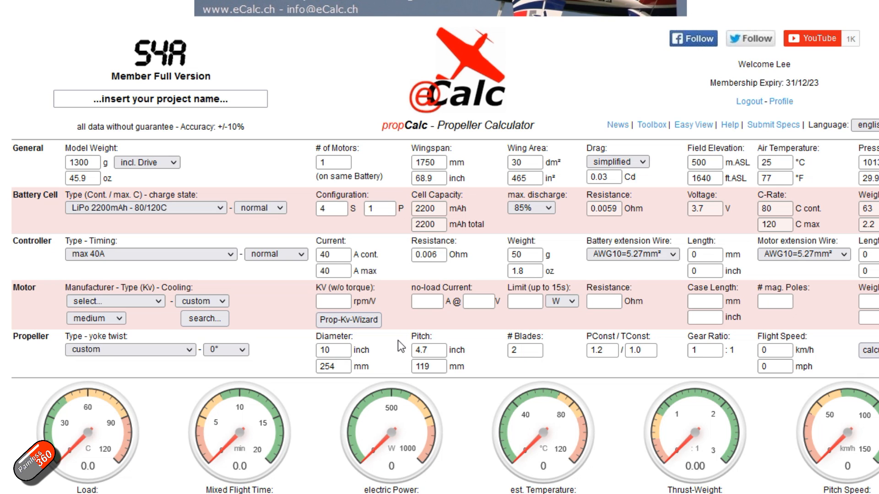
mouse_move(154, 324)
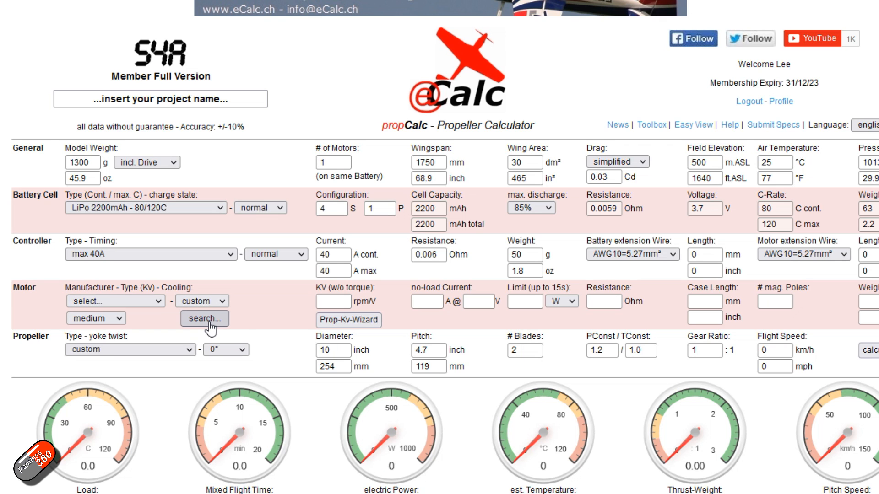
mouse_move(220, 316)
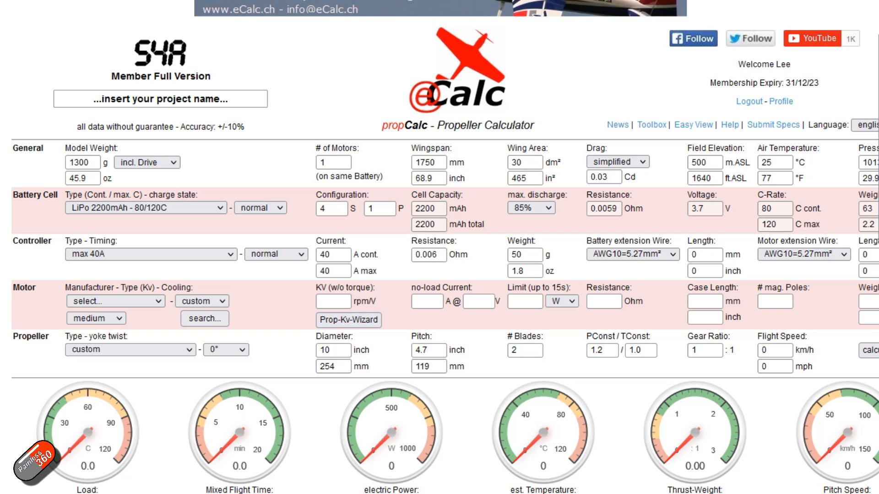
Search for SunnySky motors weighing 50–80 g, listing the A2212 models.
click(204, 319)
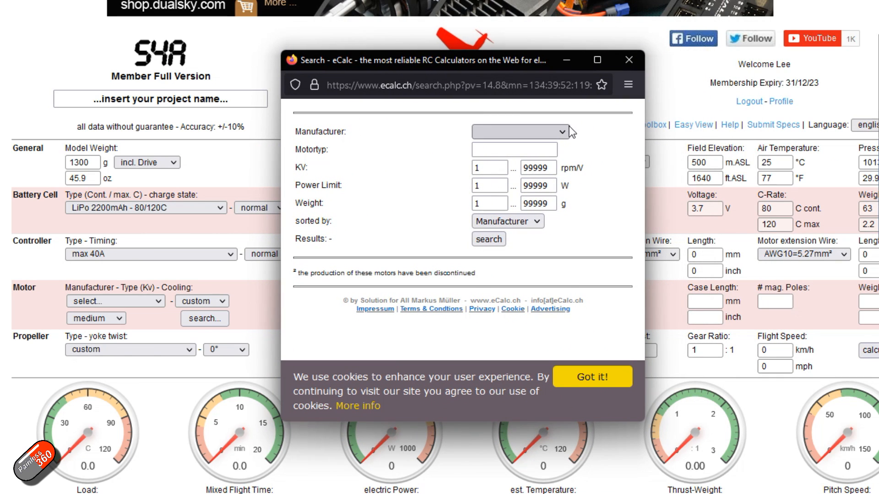
click(518, 132)
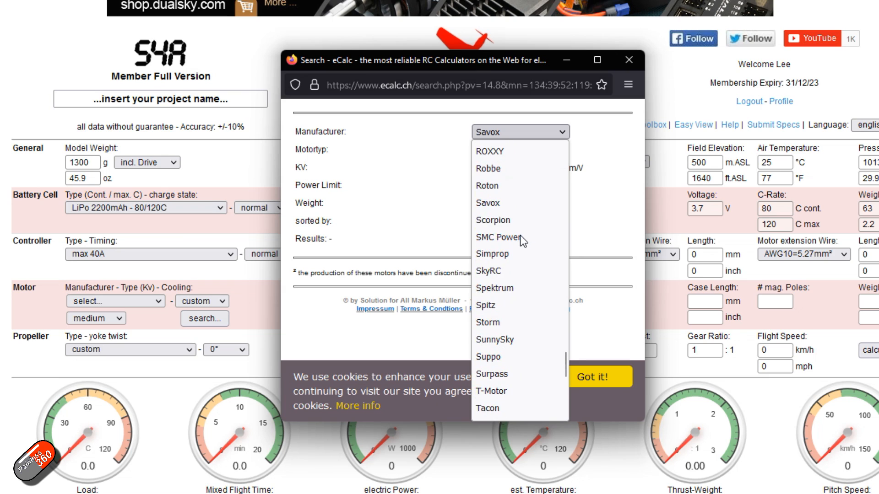
click(495, 339)
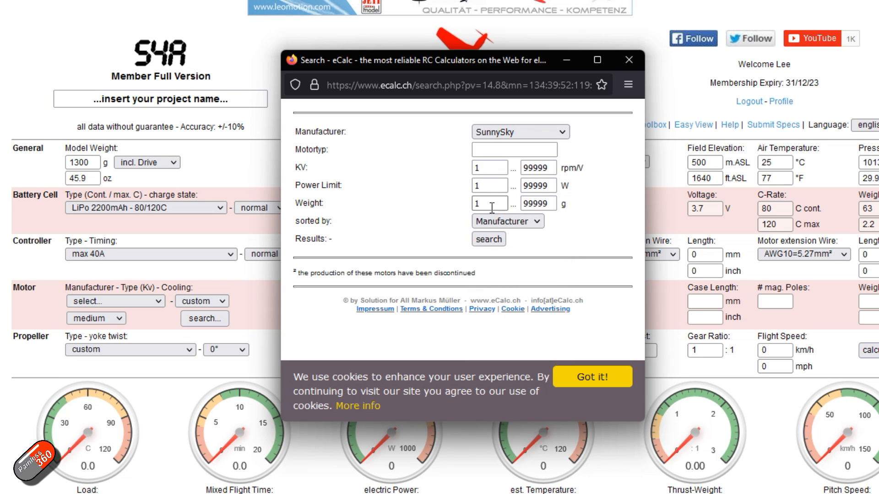
click(489, 203)
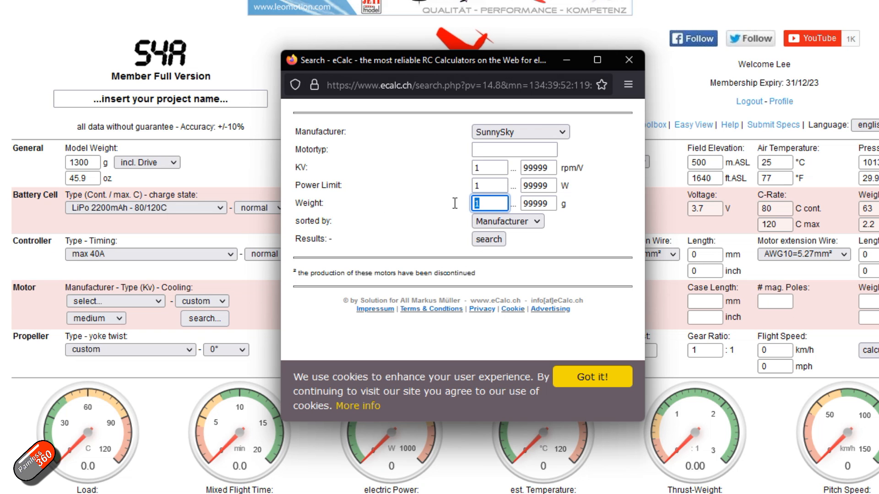
text(40)
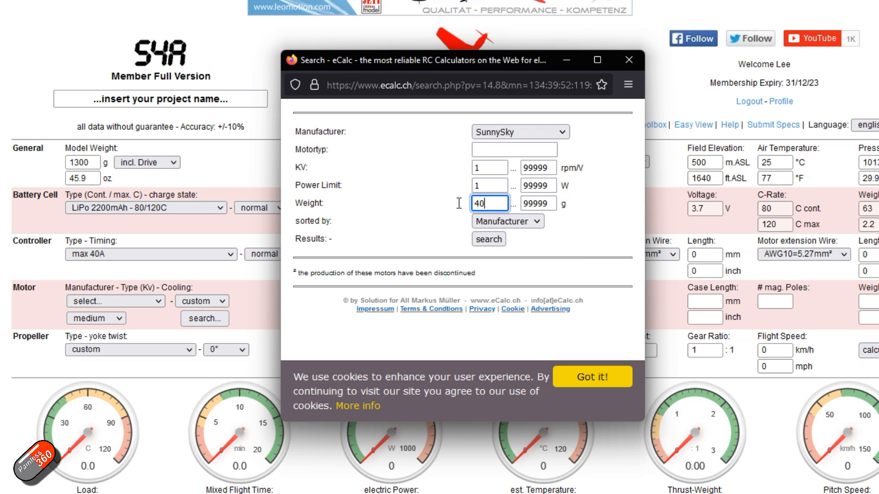
text(50)
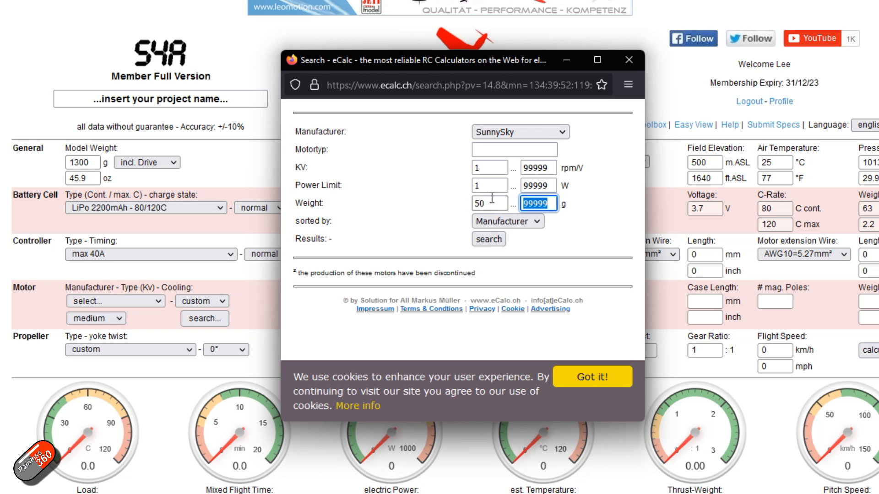
text(80)
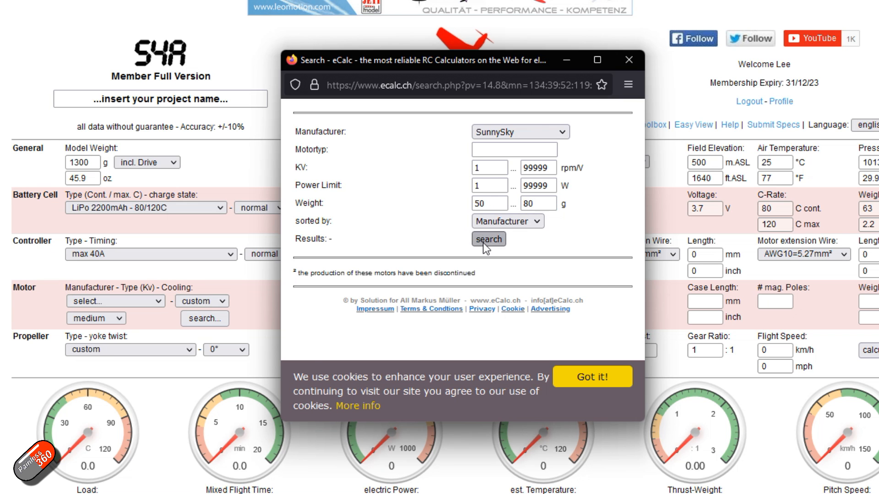
click(488, 239)
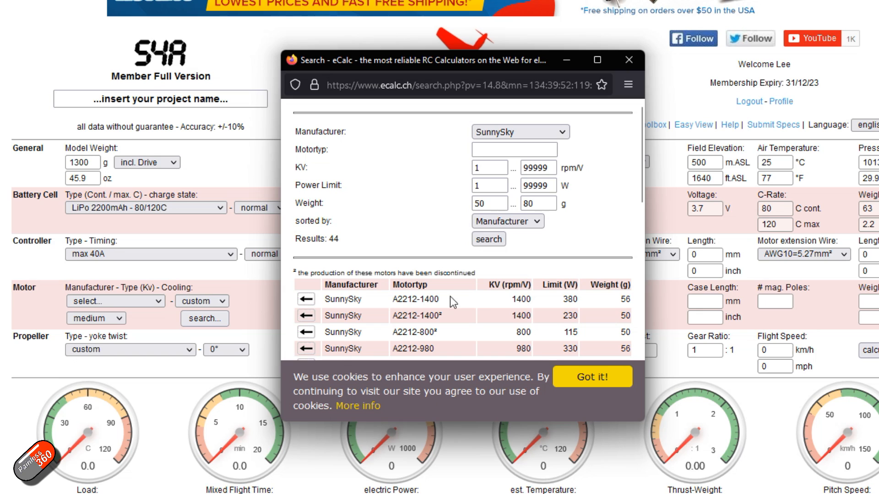
mouse_move(365, 304)
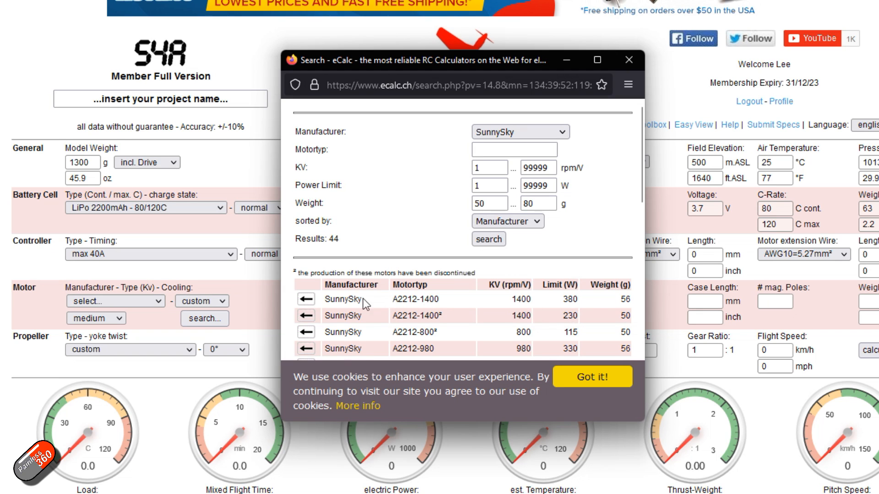
mouse_move(398, 308)
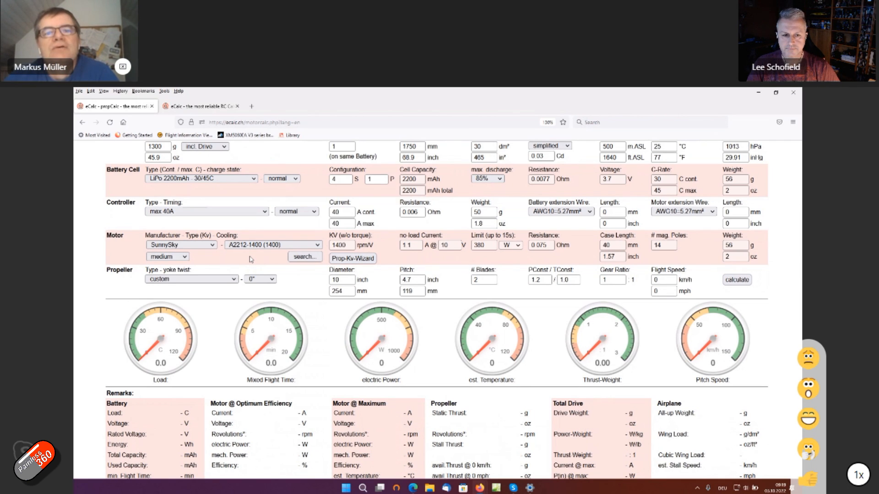
Calculate an APC Electric E 8x5 propeller: 7.0 min flight time, 1.22 thrust-weight, power-limit warning.
click(191, 279)
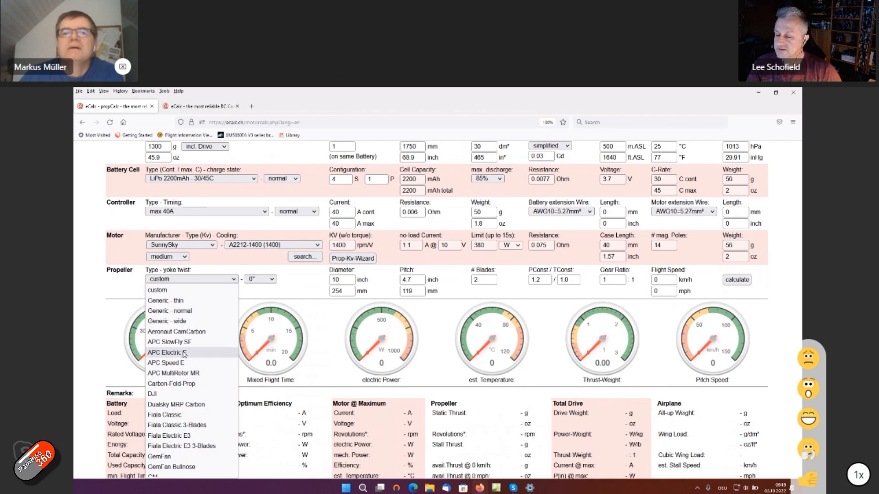
click(165, 352)
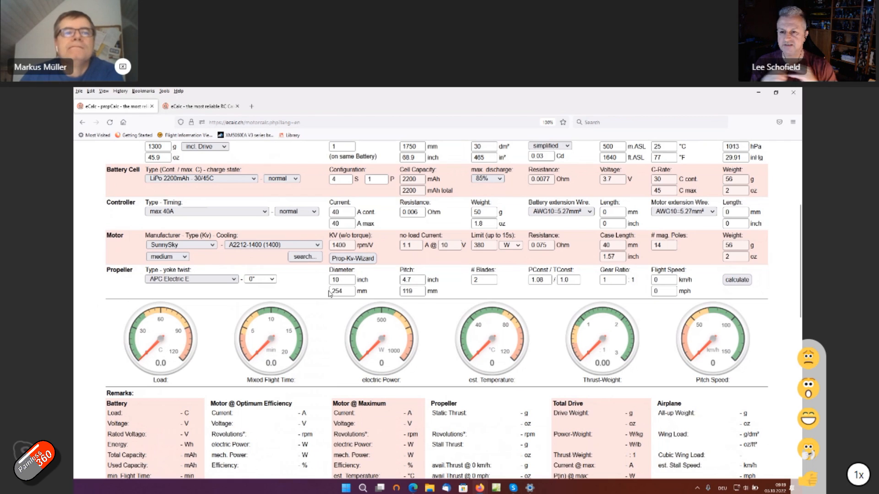
click(341, 280)
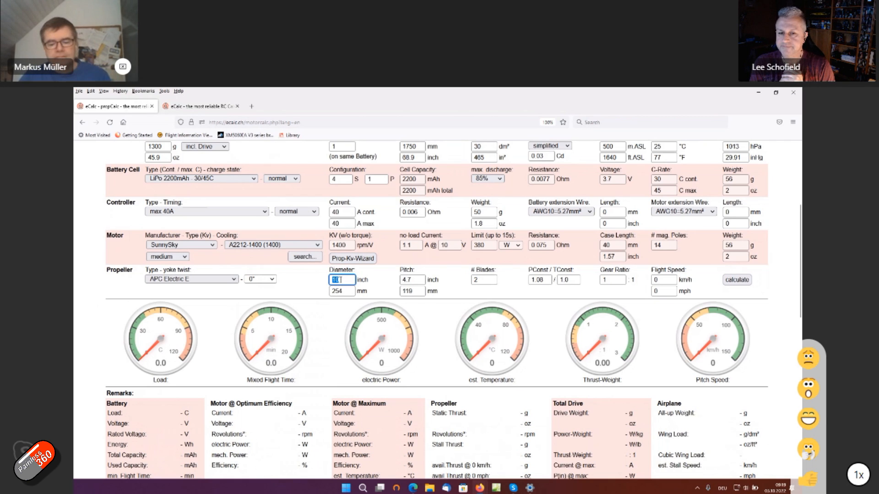
text(8)
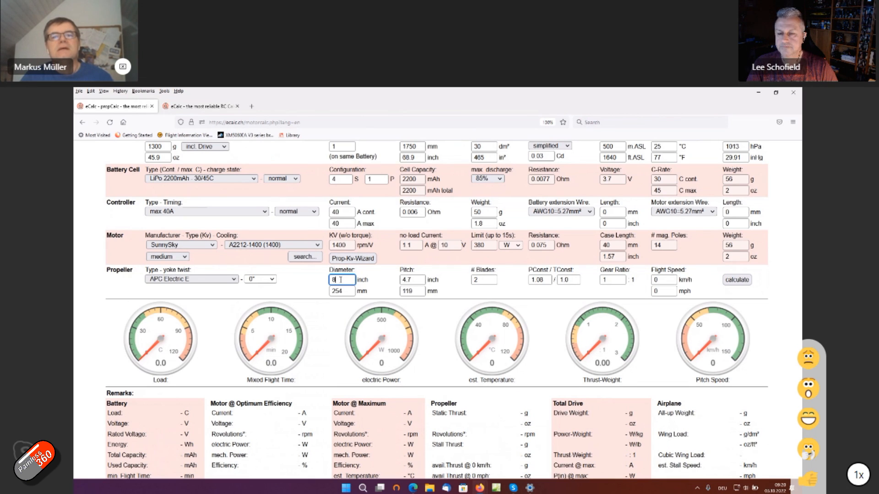
click(409, 280)
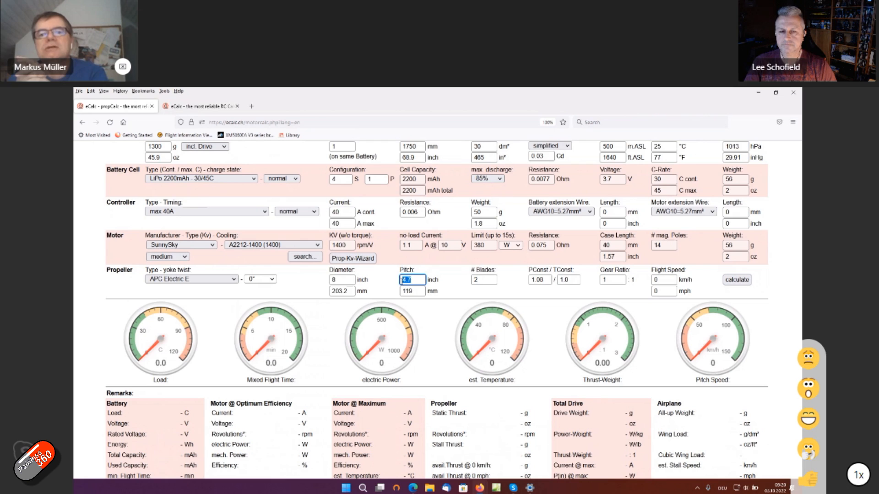
text(5)
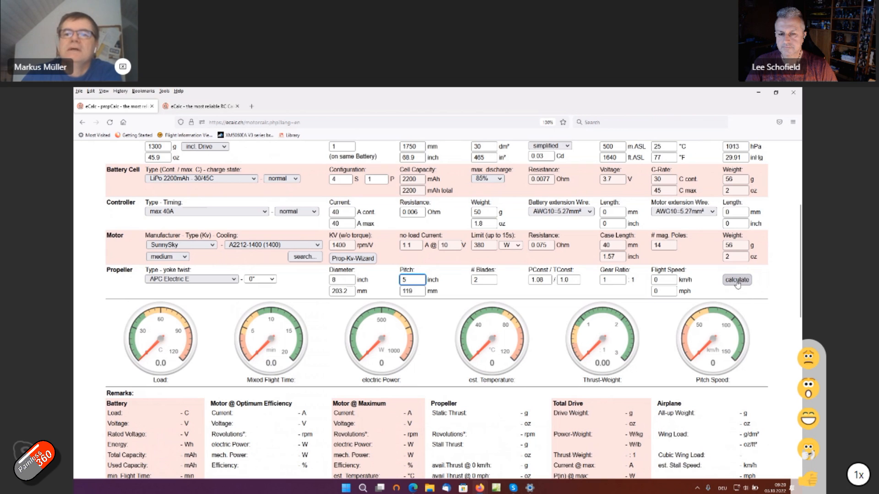
click(736, 280)
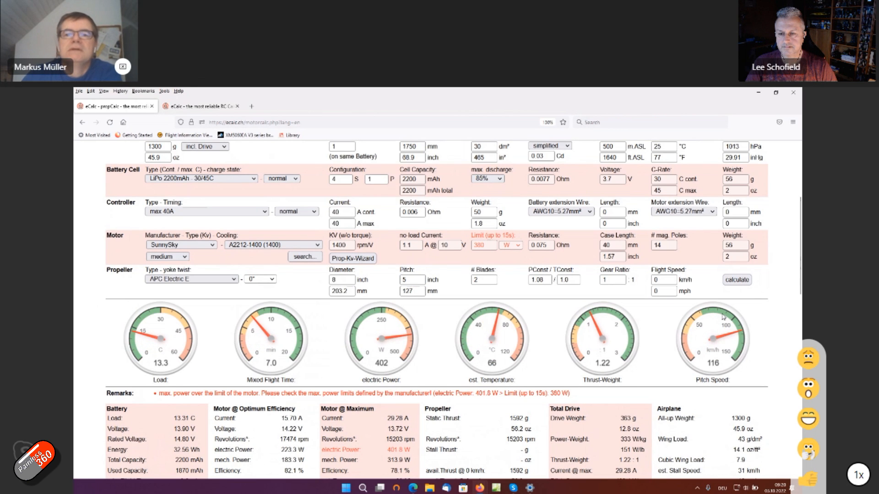
scroll(down, 3)
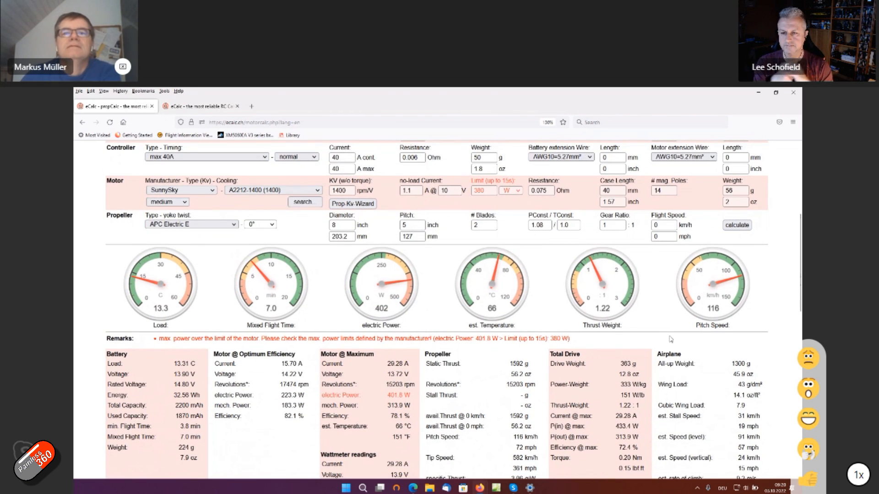
Reduce the pitch to 4 inches and recalculate: 354 W, 1.06 thrust-weight, no over-power warning.
scroll(down, 3)
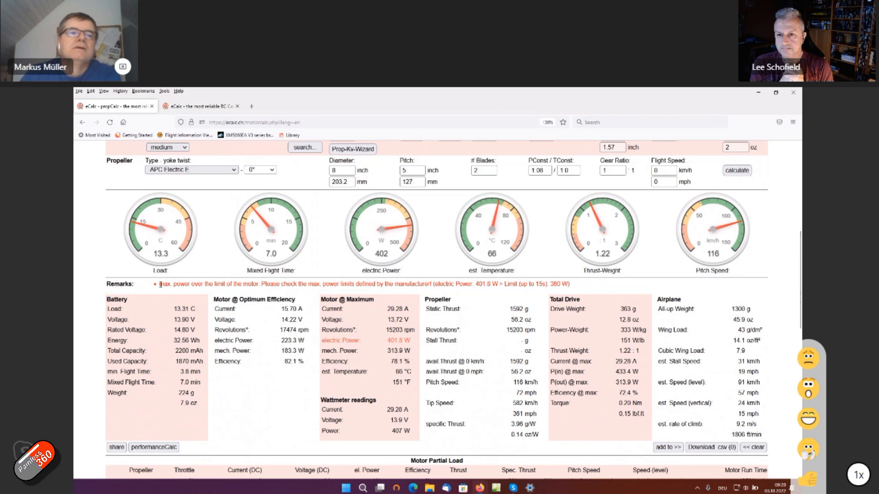
drag(158, 284, 566, 283)
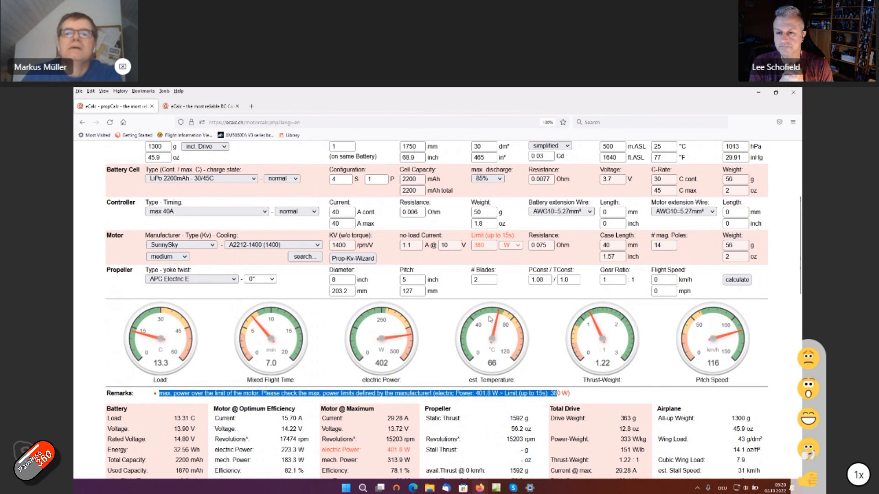
scroll(down, 3)
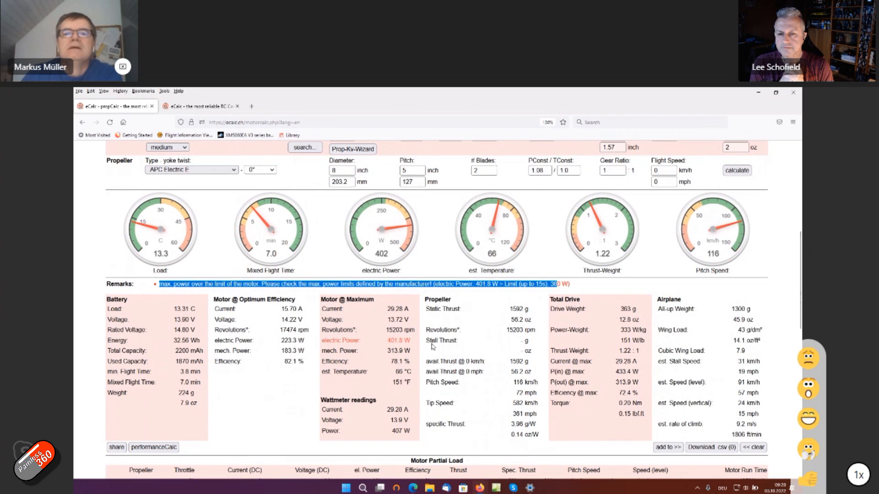
click(411, 170)
text(4)
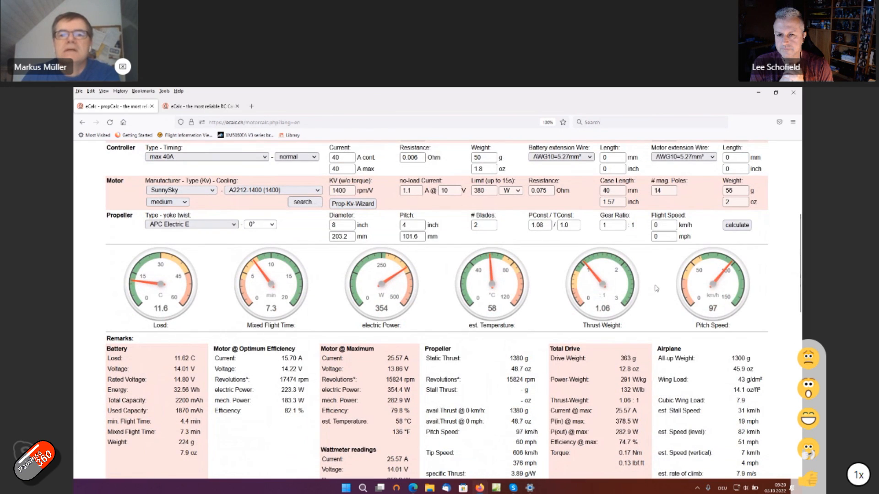
scroll(down, 3)
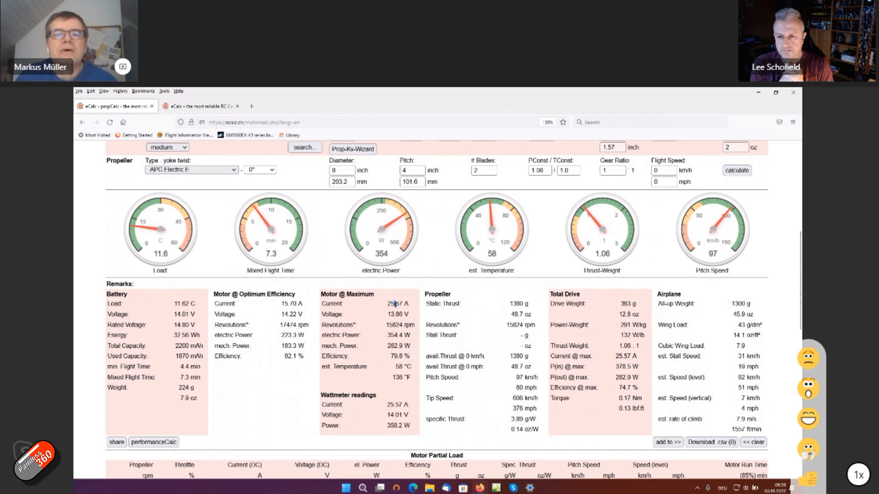
double_click(394, 303)
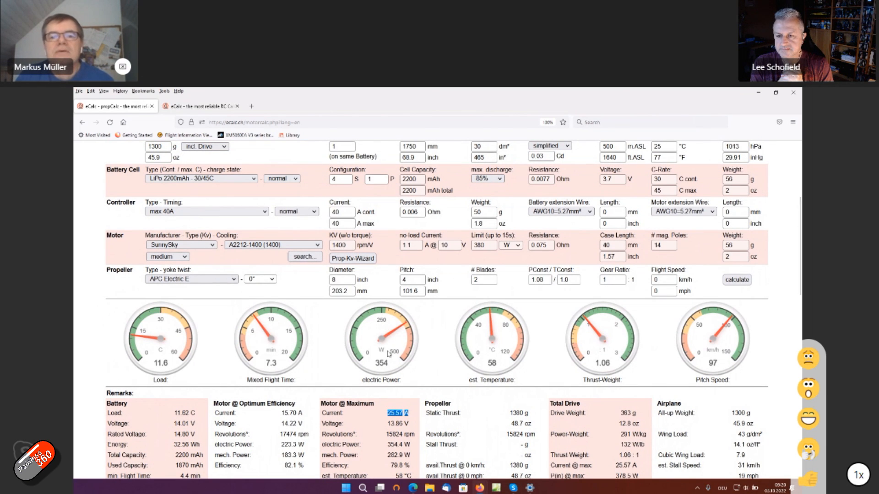
Switch the controller to CC Talon 35 for 349 W and 339 g drive weight.
click(206, 211)
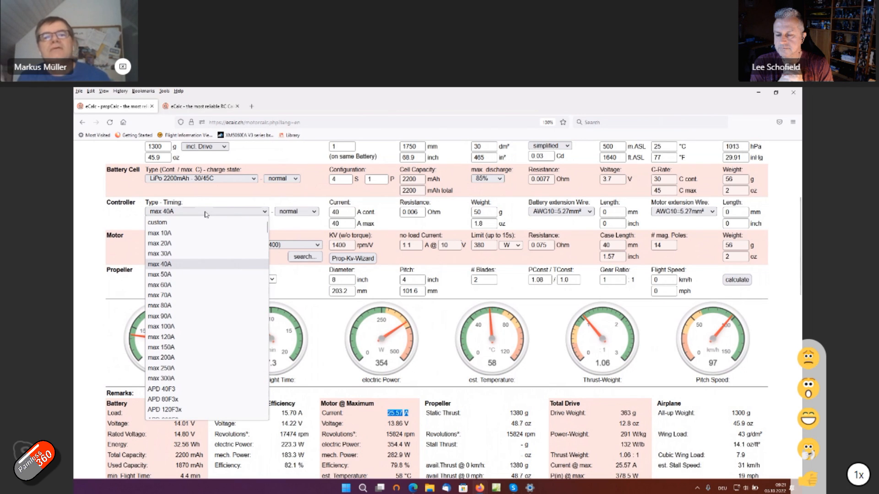
mouse_move(178, 337)
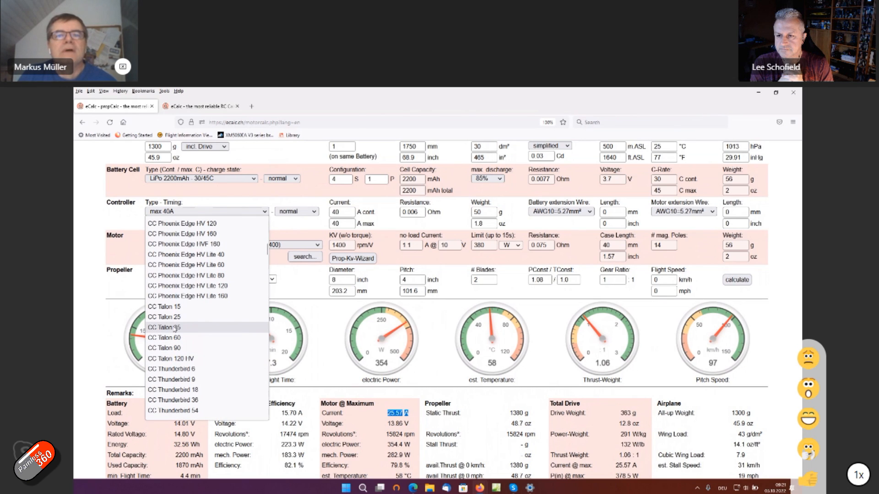
click(163, 326)
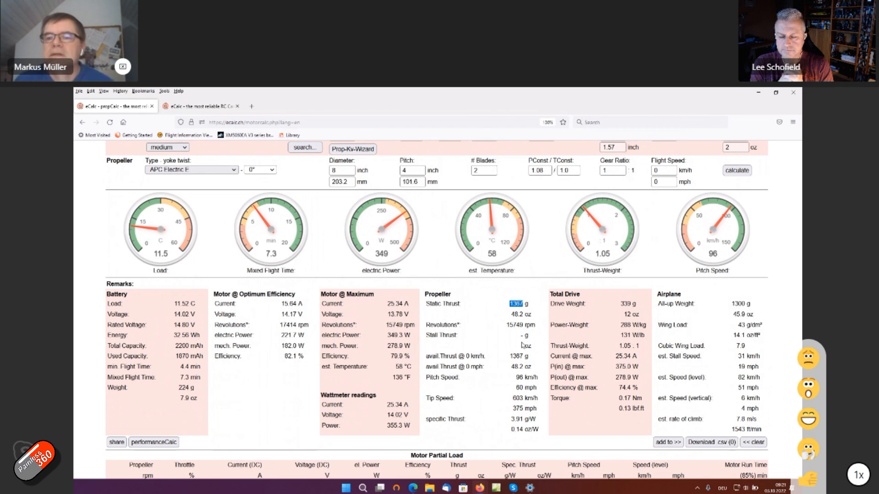
mouse_move(763, 422)
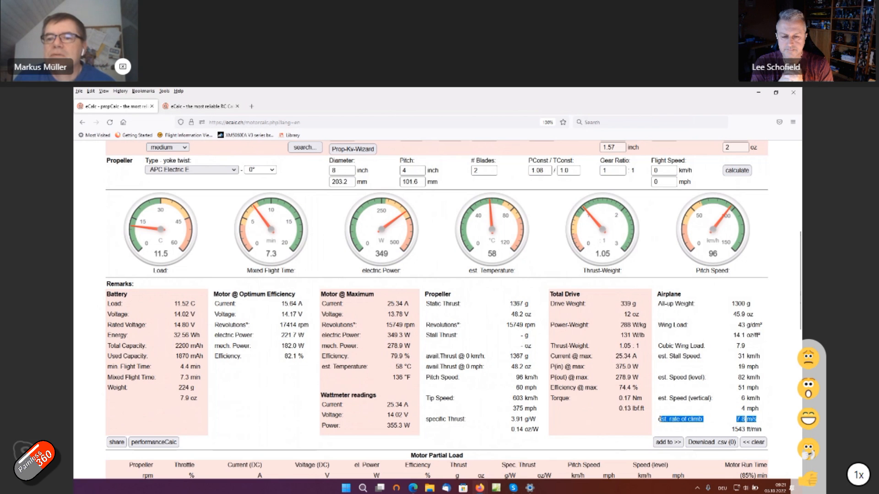
scroll(down, 3)
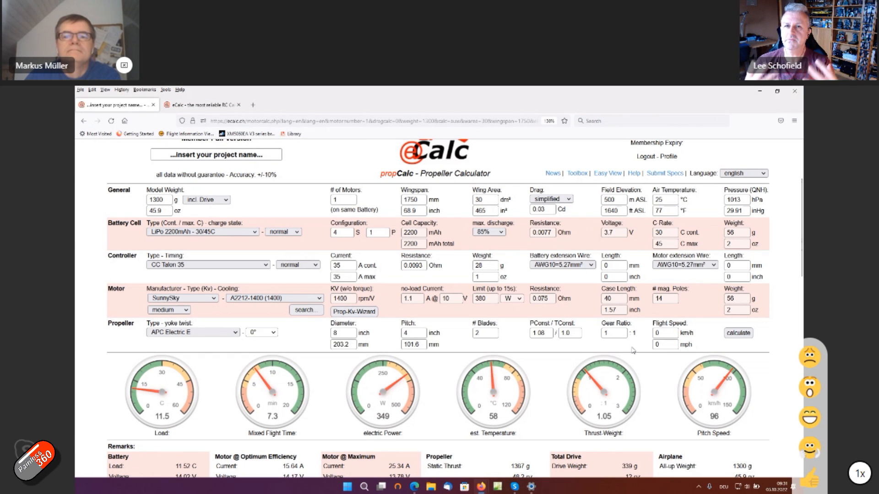
mouse_move(631, 348)
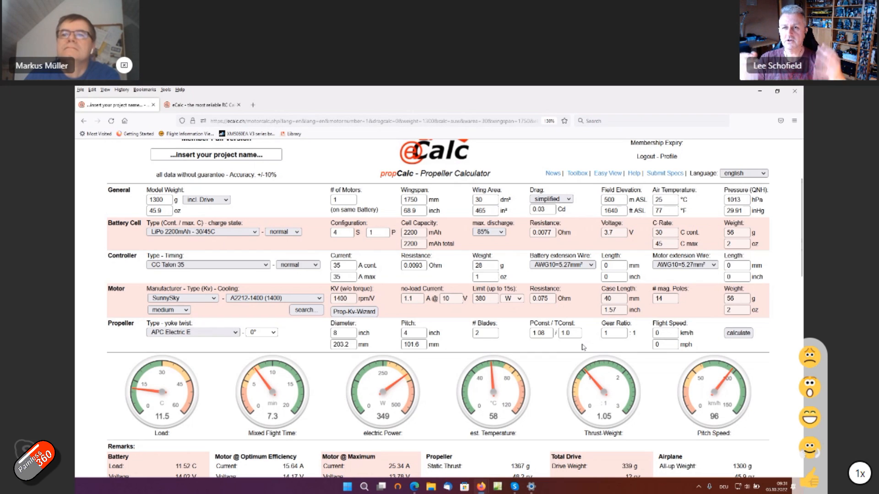
mouse_move(581, 349)
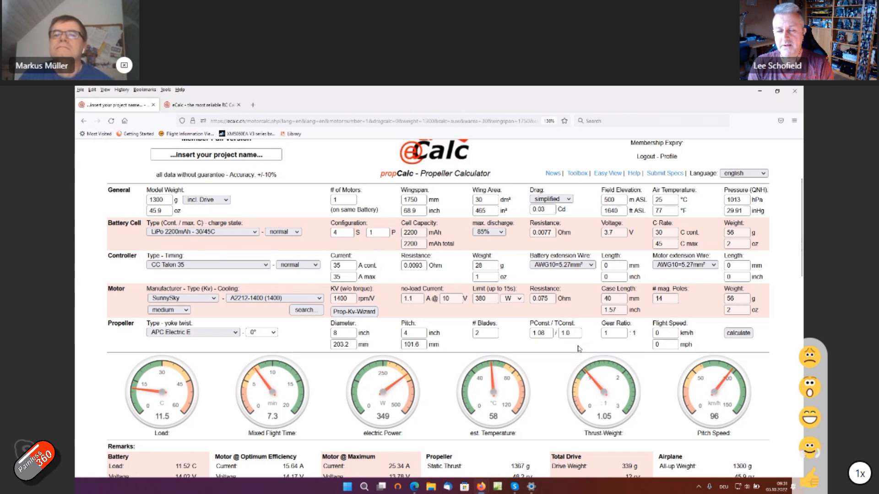
mouse_move(553, 356)
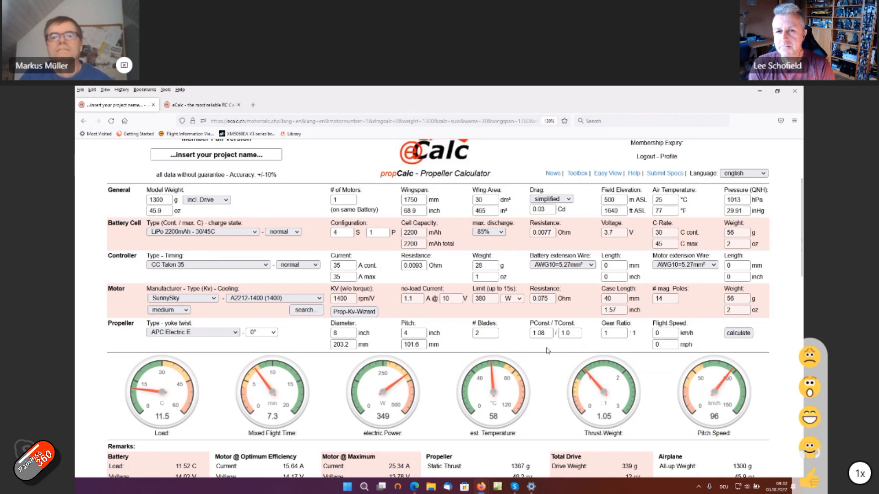
scroll(down, 3)
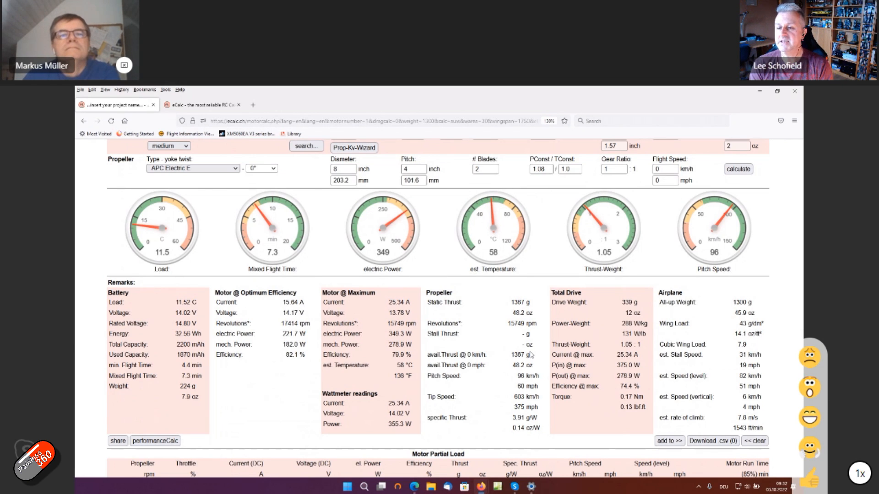
double_click(193, 376)
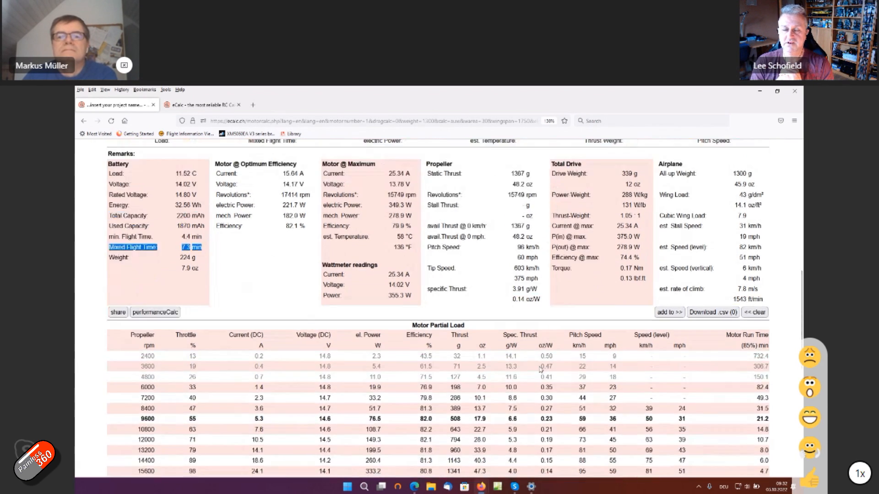
scroll(down, 3)
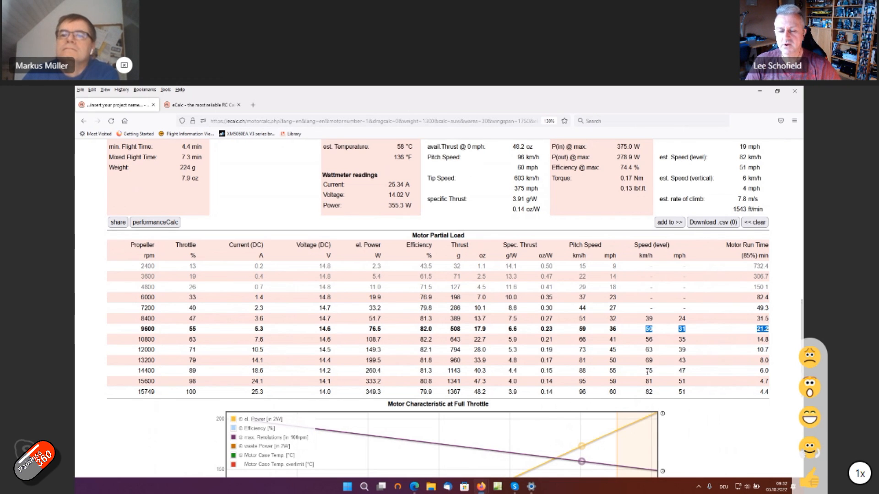
scroll(down, 3)
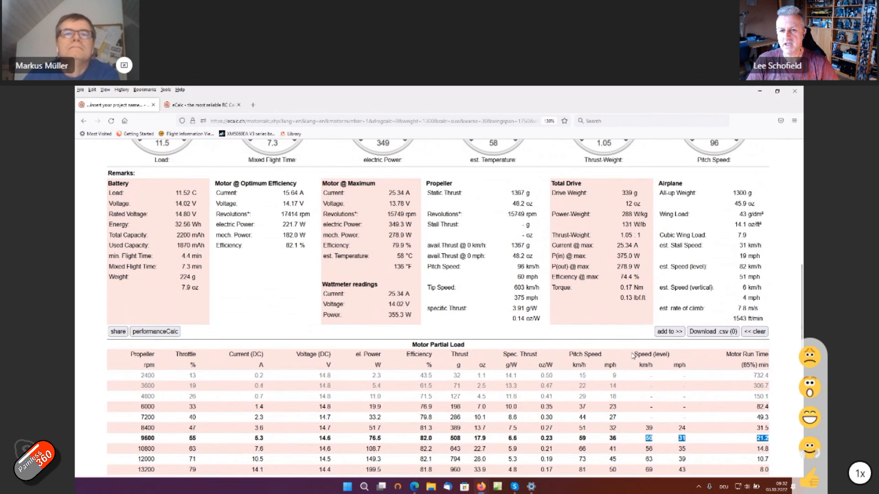
scroll(up, 3)
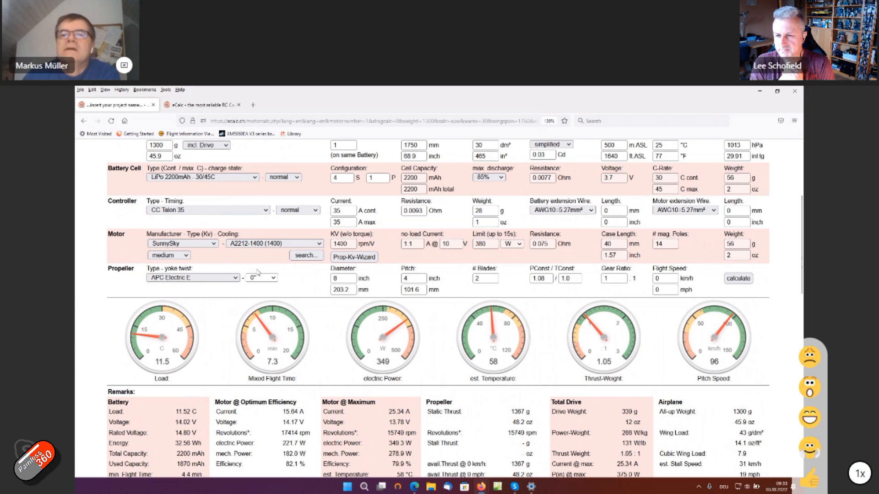
Choose a different SunnySky motor model and recalculate, giving 296 W and 1292 g static thrust.
click(273, 244)
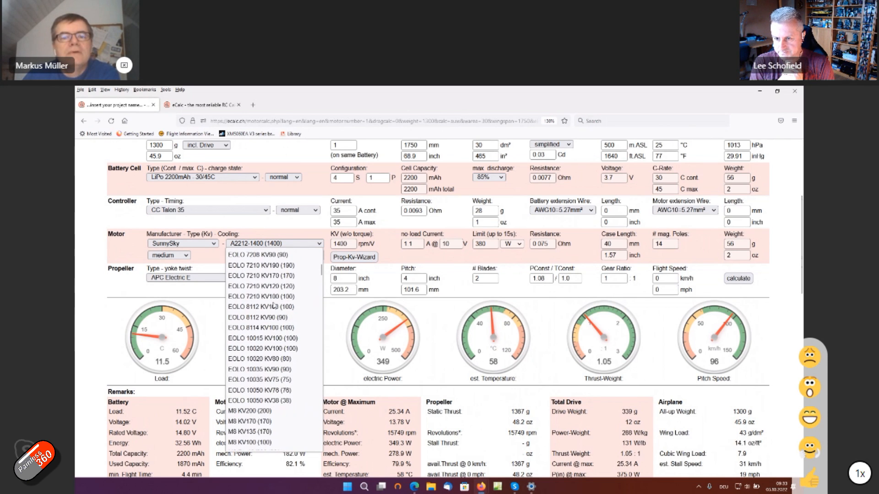
scroll(down, 3)
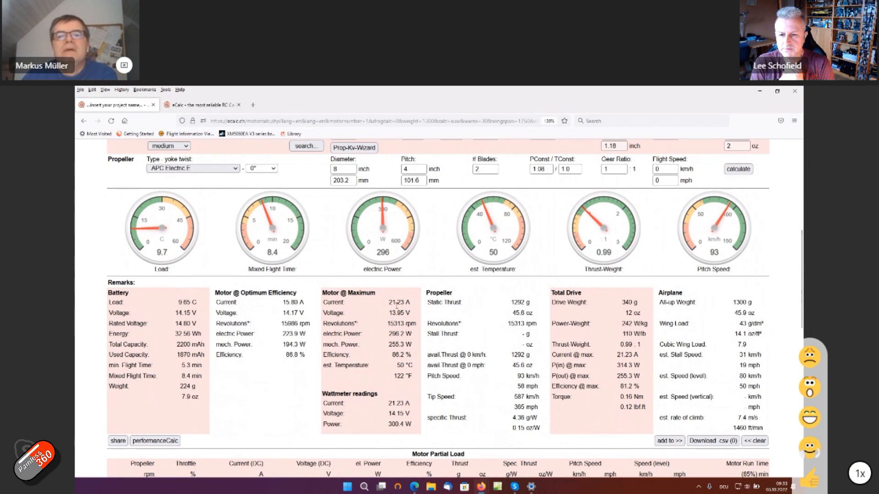
double_click(394, 303)
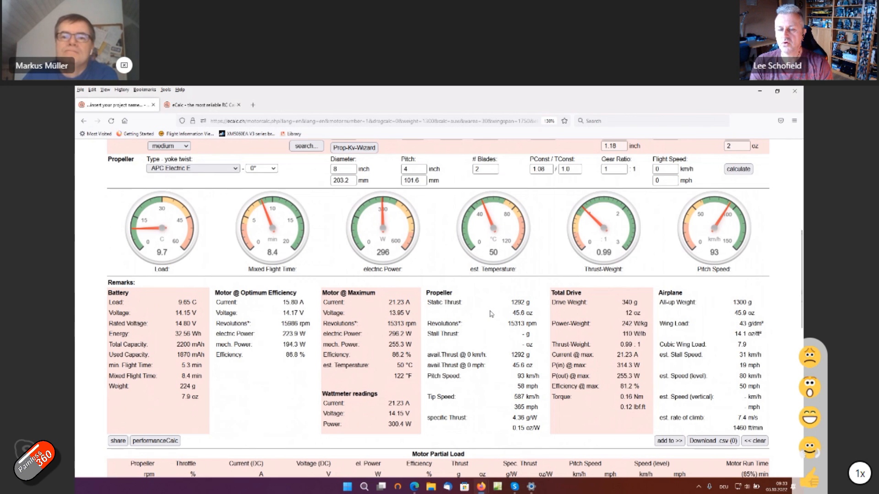
Change the propeller to 7 inch diameter by 7 inch pitch and recalculate the drive.
scroll(down, 3)
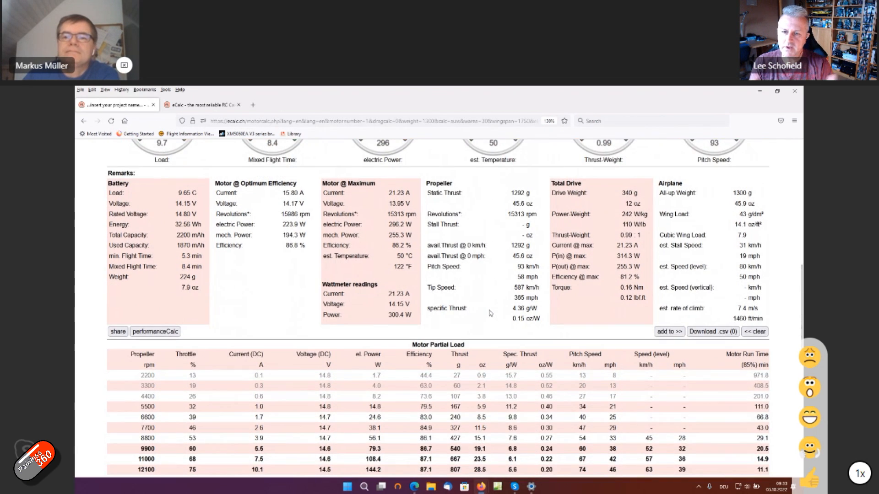
scroll(down, 3)
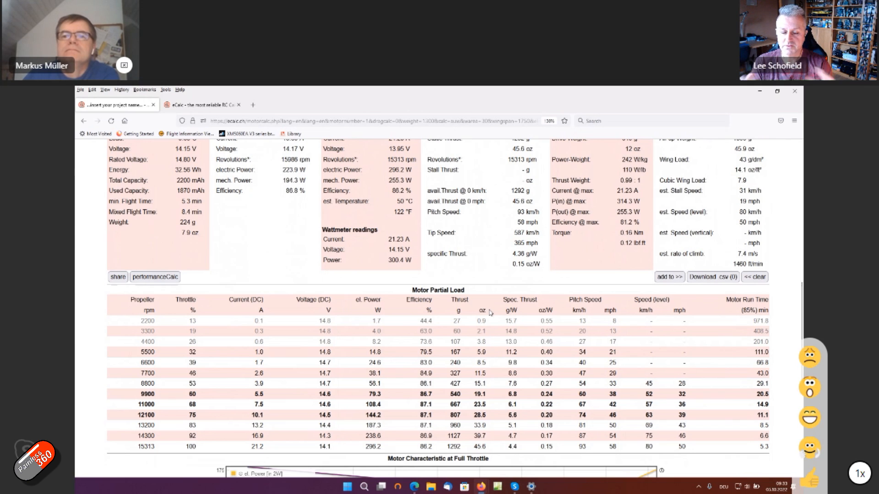
scroll(up, 3)
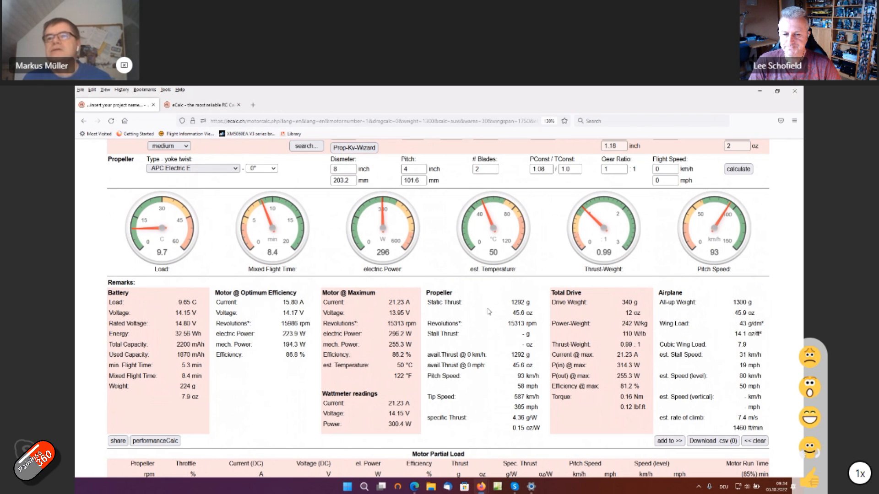
click(343, 168)
text(7)
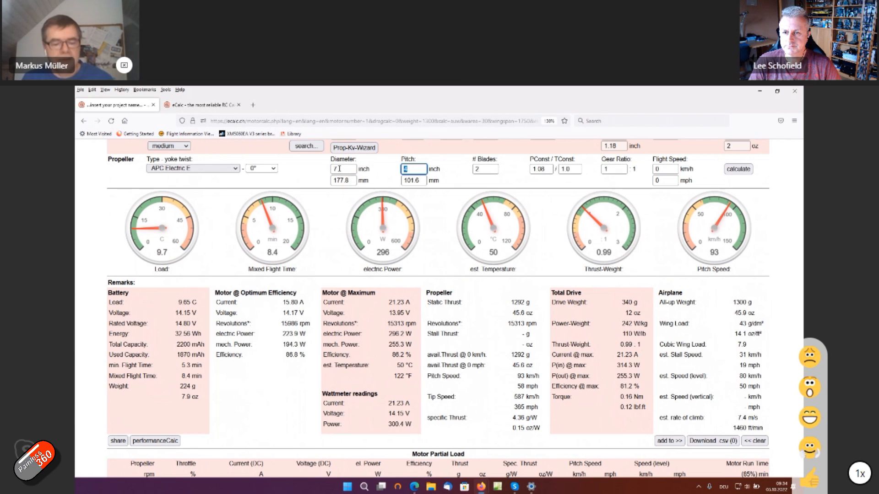
text(5)
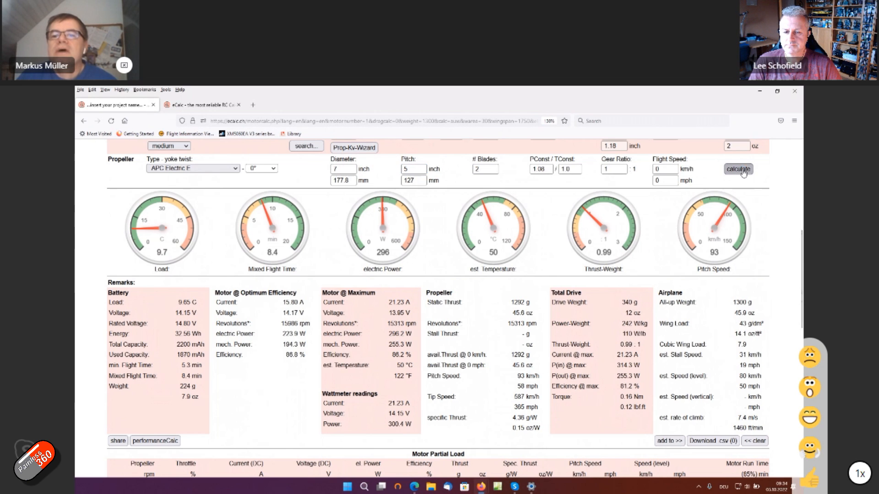
click(738, 168)
text(7)
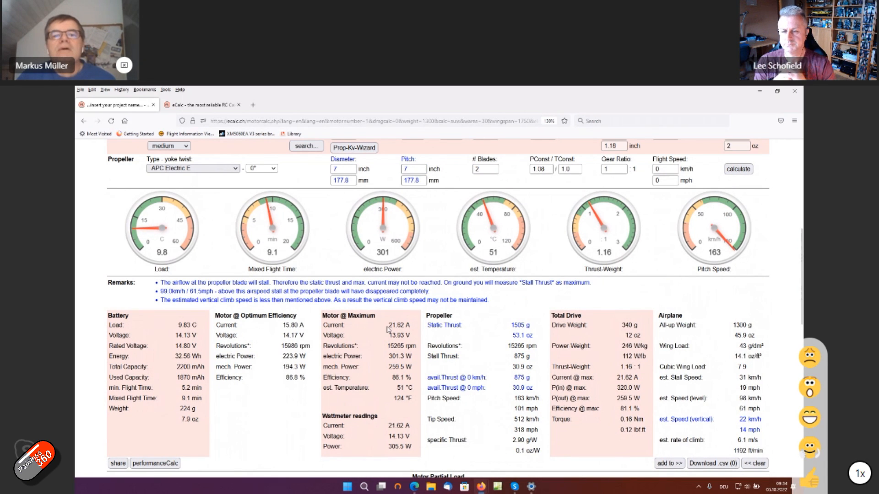
Highlight the 21.62 A maximum current and review the Motor Partial Load table.
double_click(398, 325)
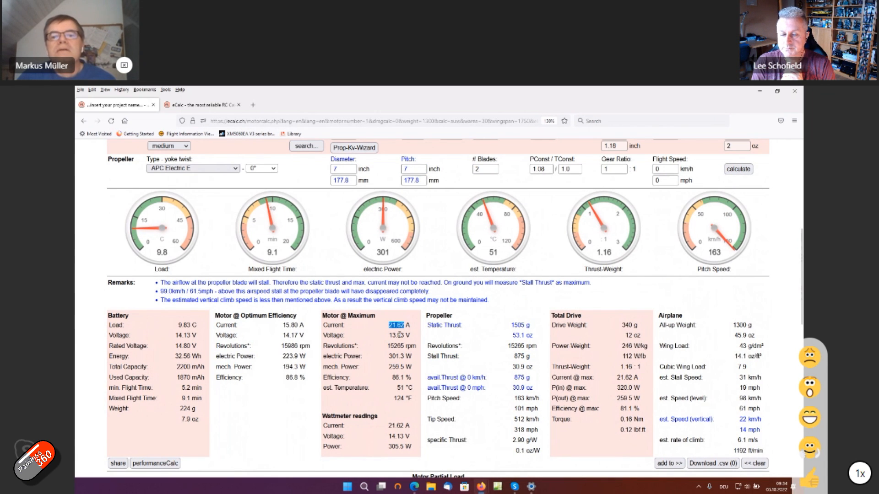
mouse_move(399, 336)
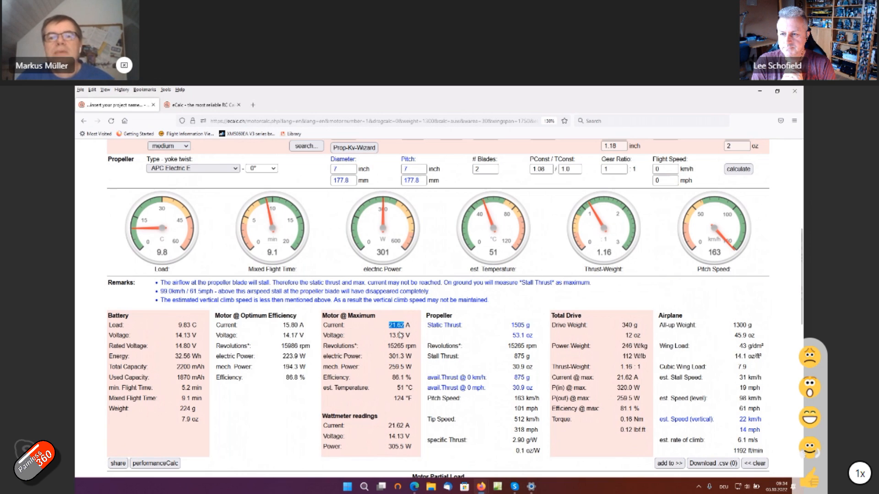
scroll(down, 3)
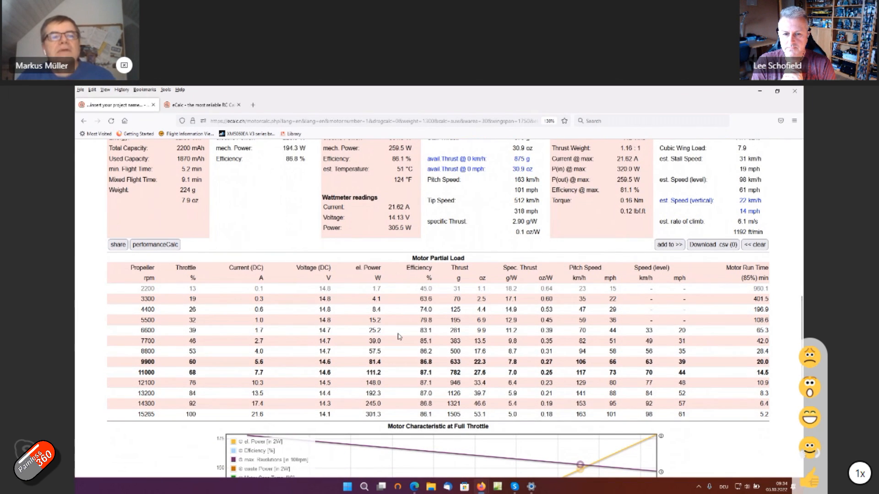
mouse_move(597, 375)
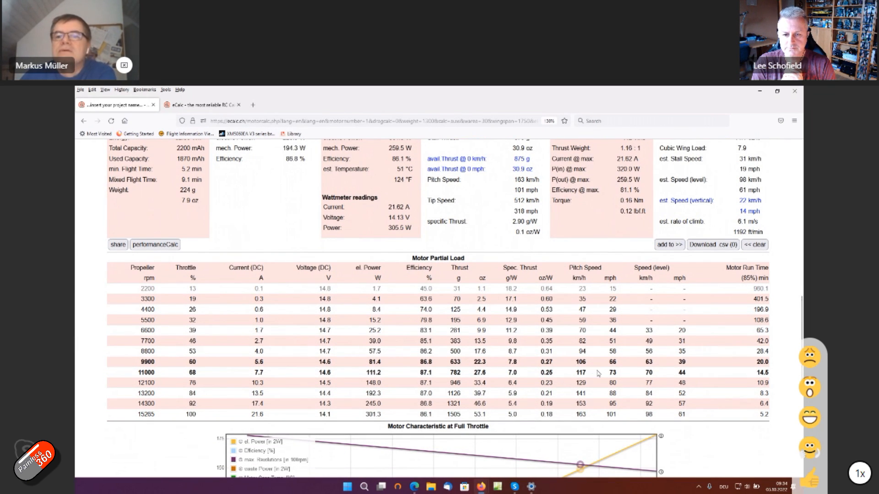
mouse_move(676, 345)
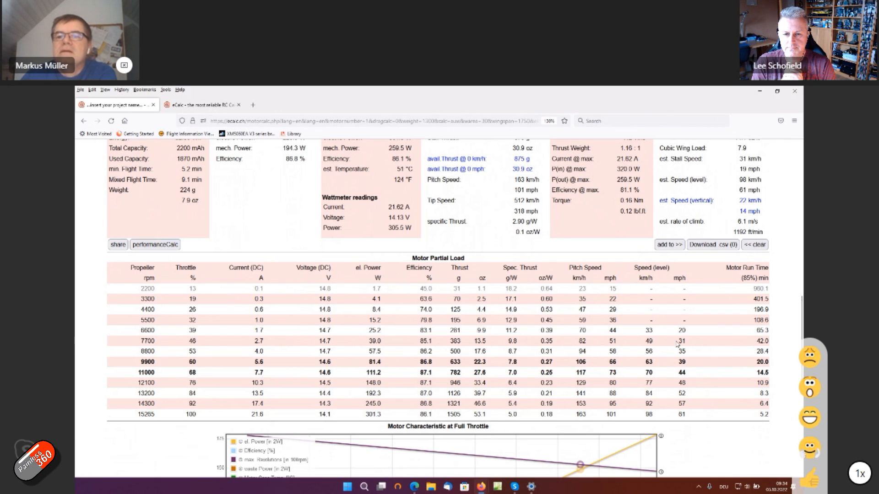
double_click(681, 340)
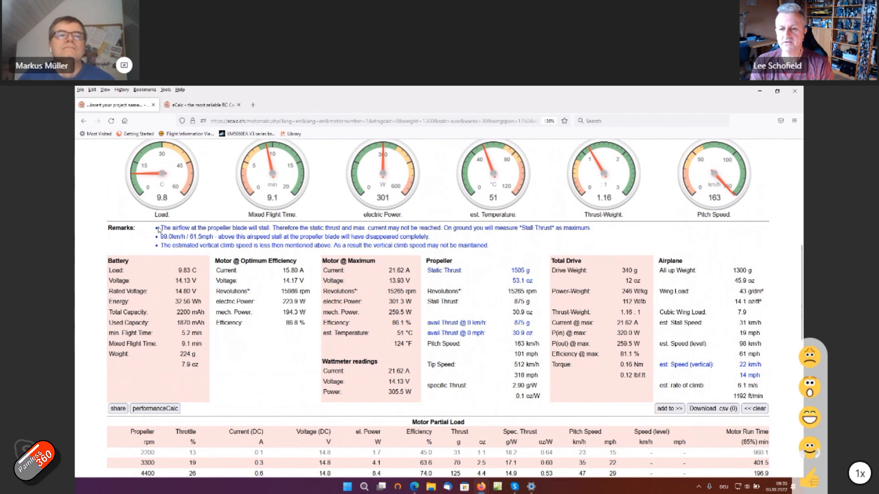
Highlight the blade-stall warning about static thrust in the remarks.
drag(162, 228, 501, 228)
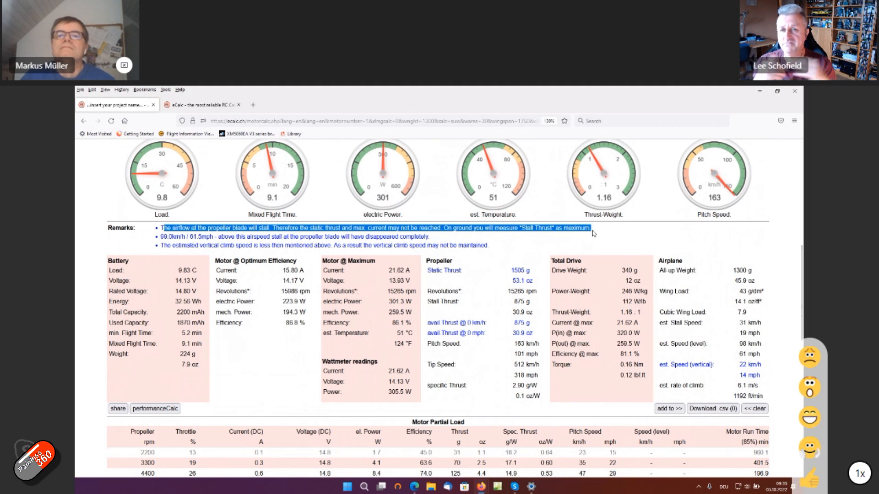
mouse_move(606, 263)
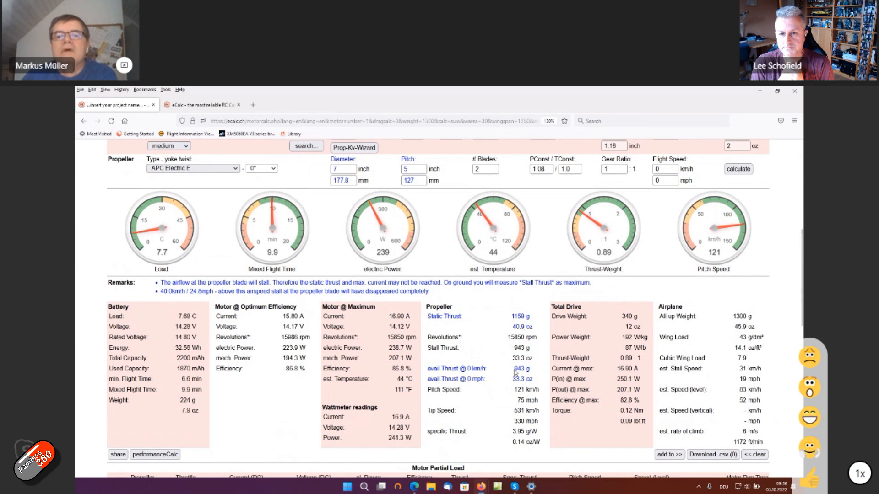
double_click(516, 368)
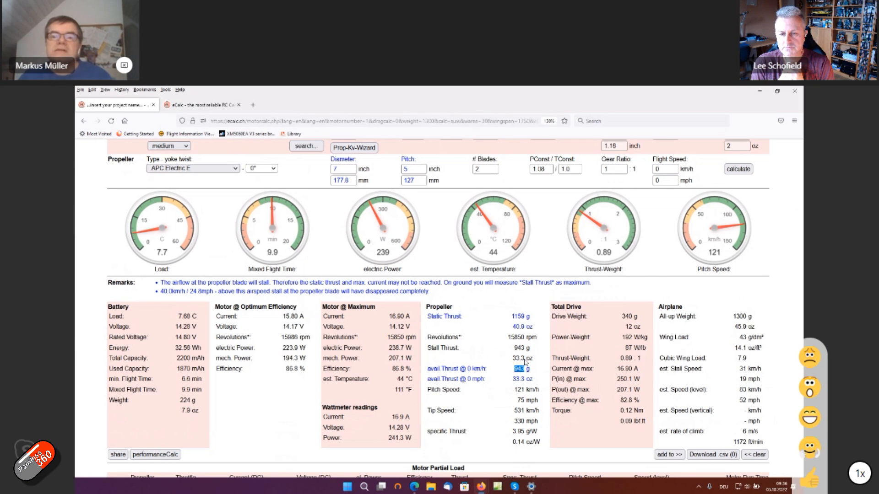
scroll(down, 3)
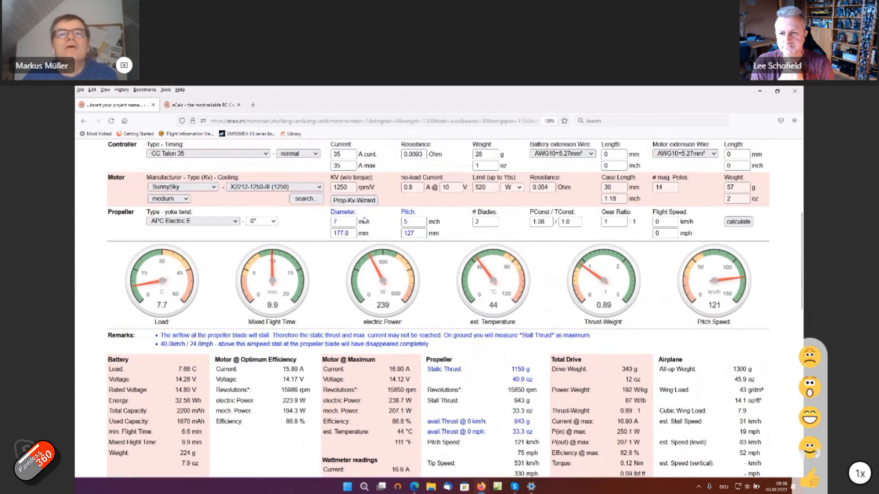
Recalculate with 4 inch pitch and highlight the 966 g available thrust, then review partial load.
text(6)
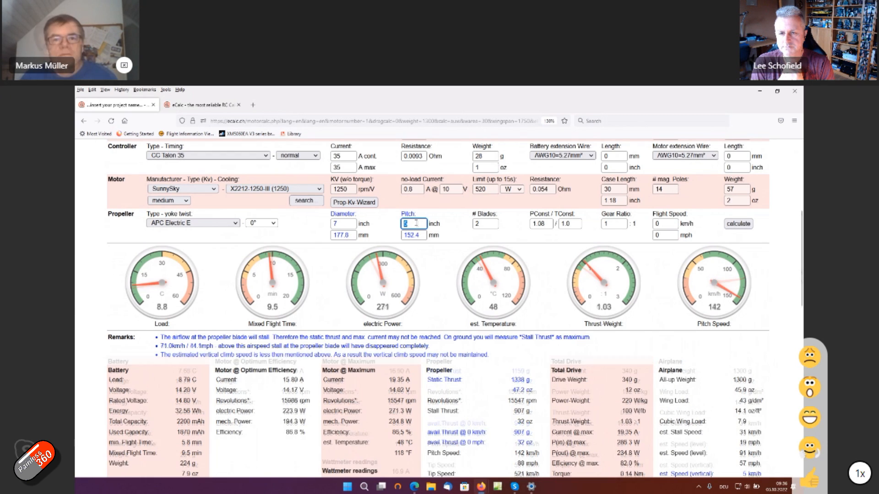
text(4)
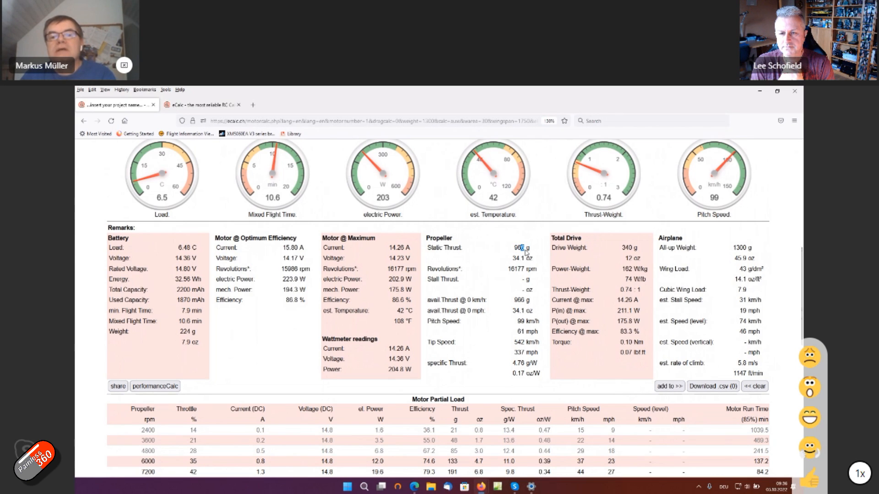
double_click(518, 300)
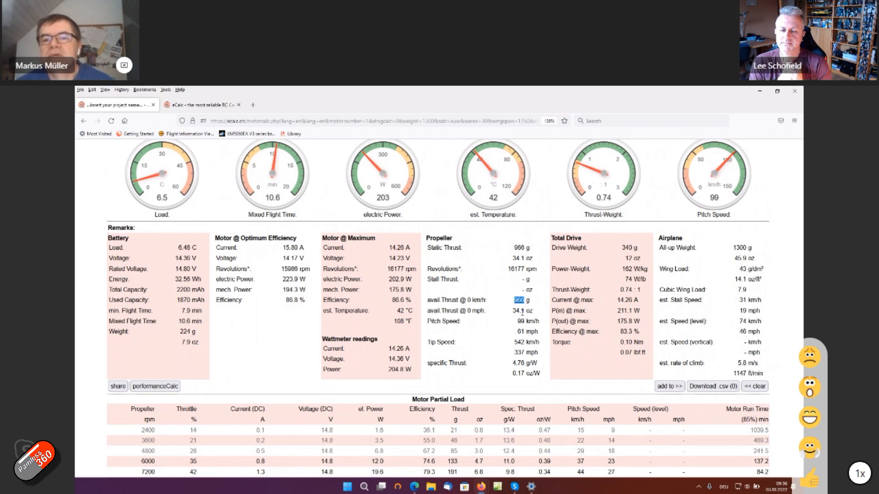
scroll(down, 3)
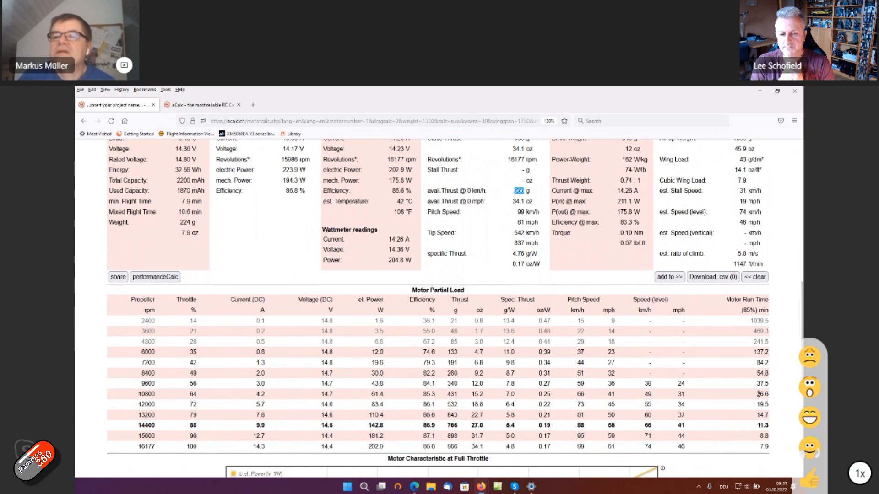
click(759, 393)
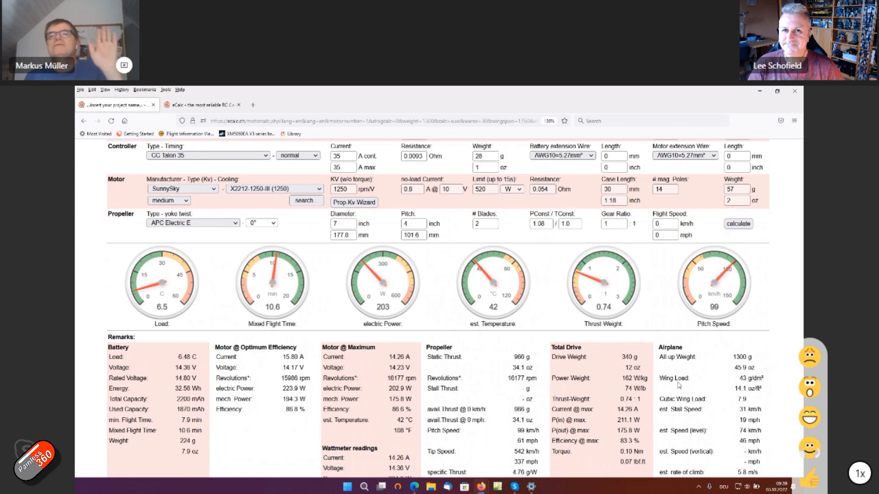
mouse_move(747, 401)
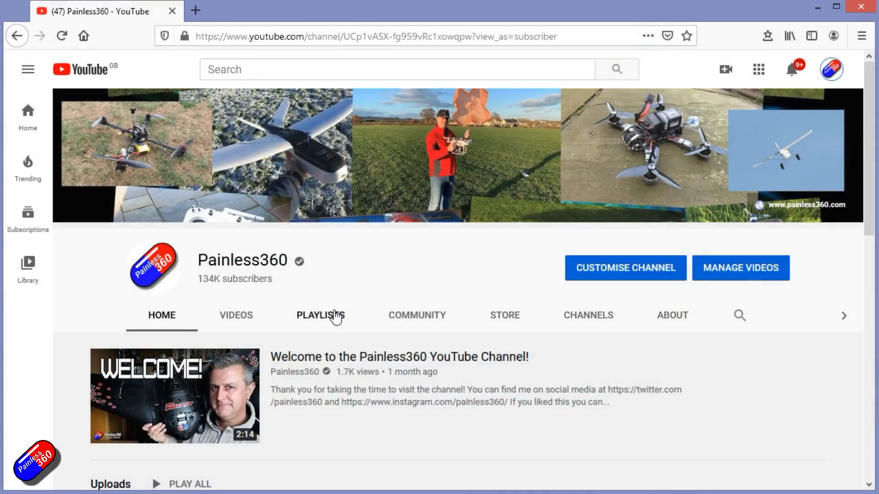
Open the INAV for Beginners (2020) playlist from the channel's Playlists tab.
click(321, 315)
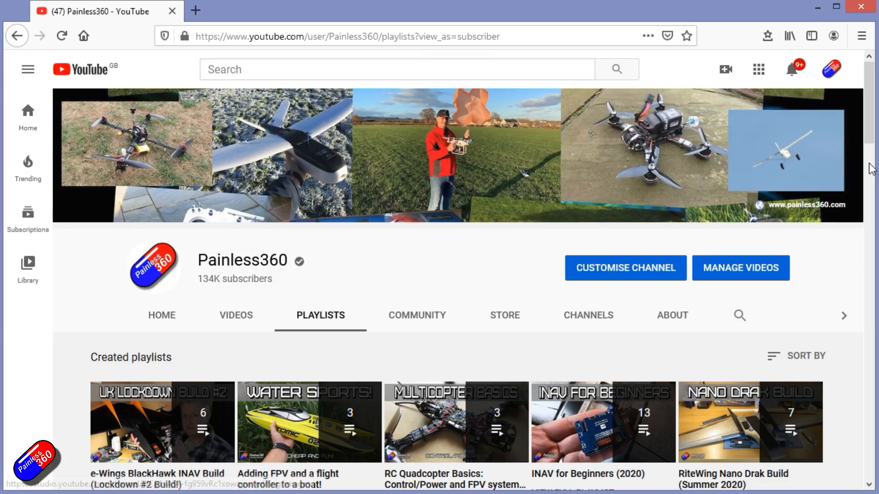
scroll(down, 3)
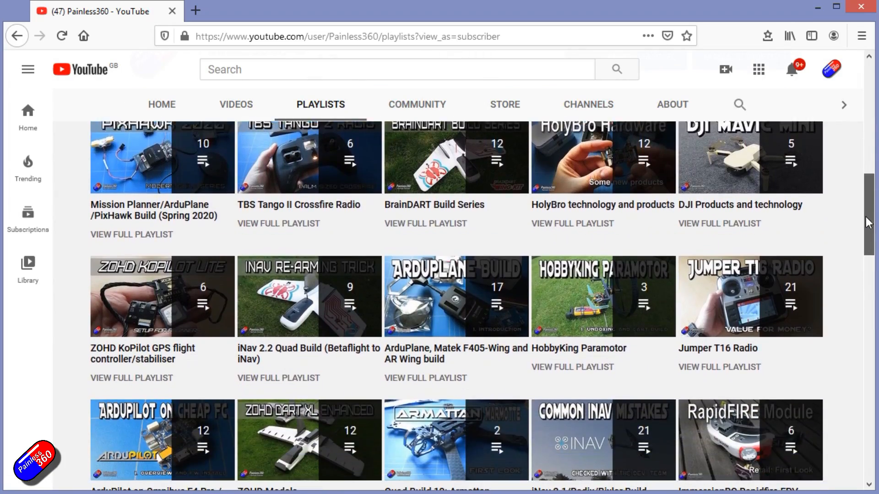
click(308, 296)
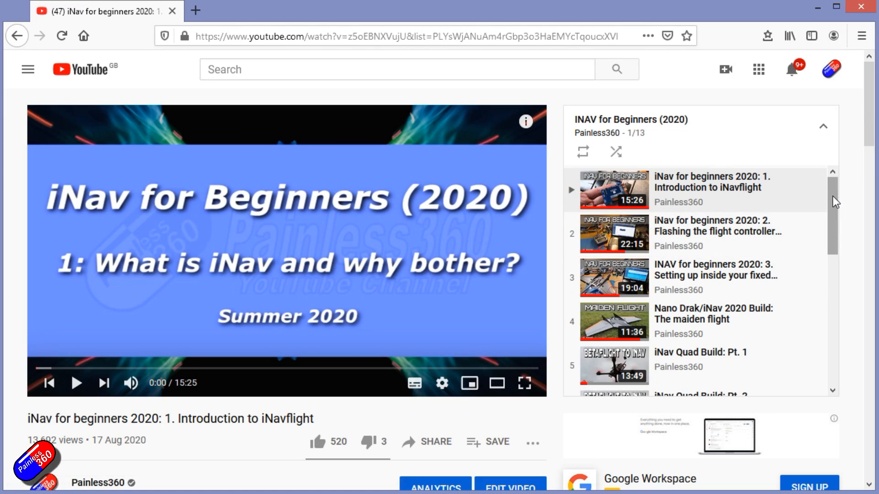
scroll(down, 3)
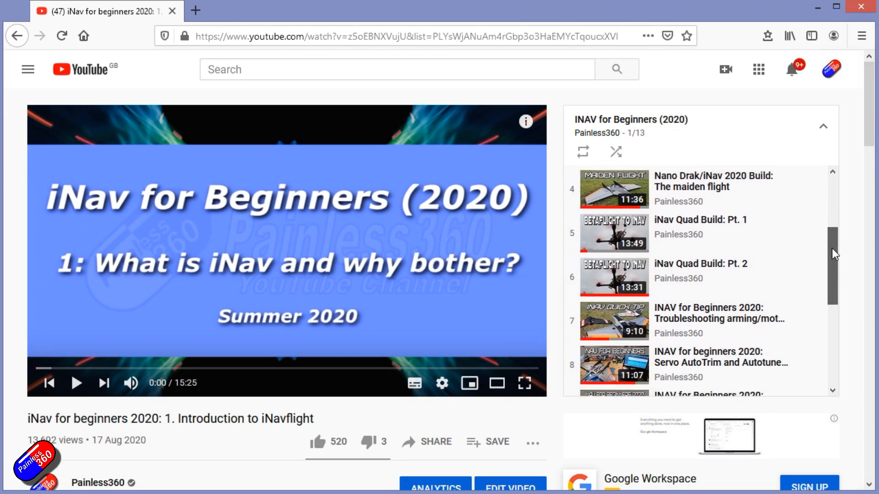